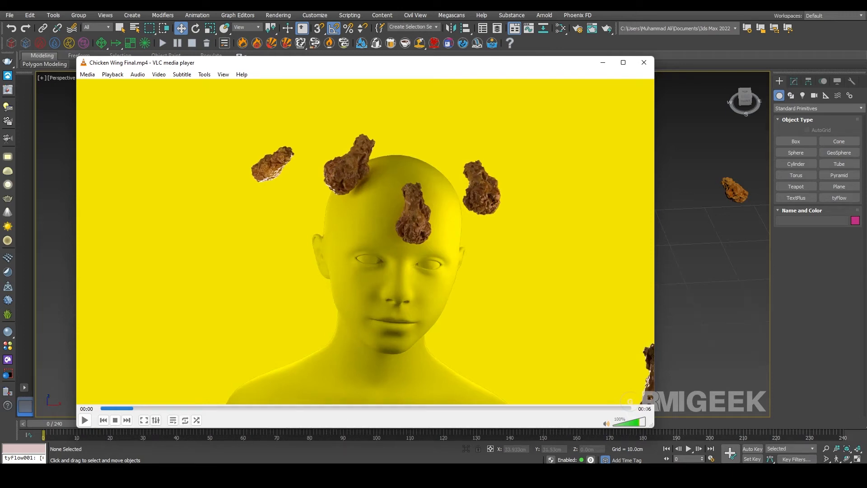
mouse_move(266, 258)
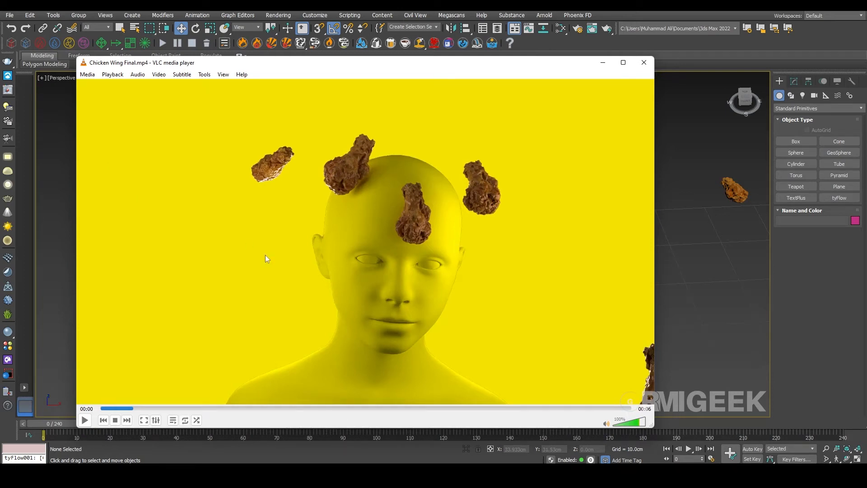
Play the Chicken Wing Final.mp4 result video in VLC
left_click(85, 419)
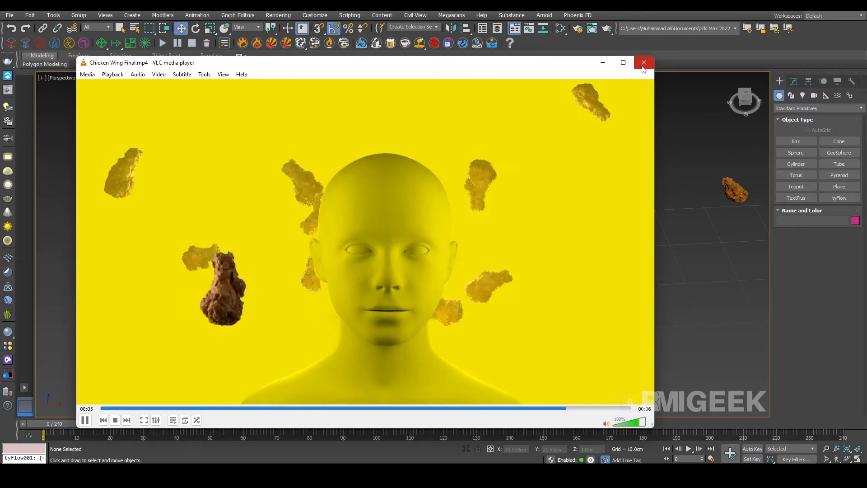
Close VLC and place a new tyFlow object in the scene
left_click(643, 62)
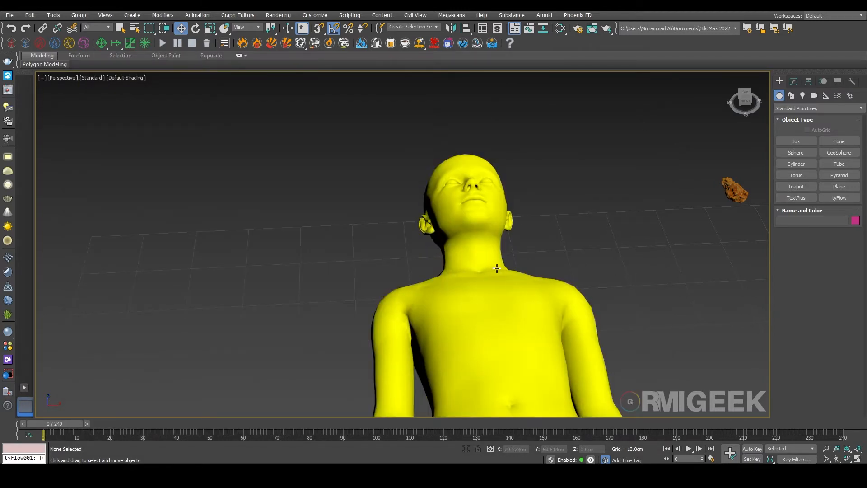
left_click(496, 268)
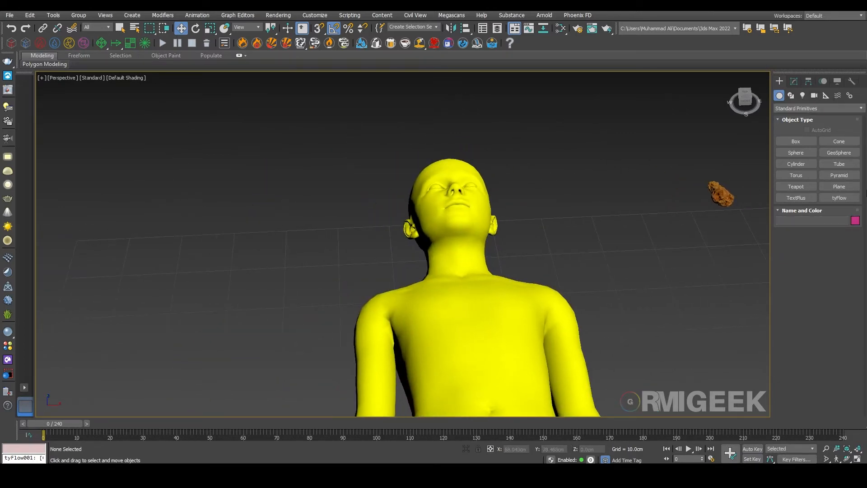
left_click(838, 197)
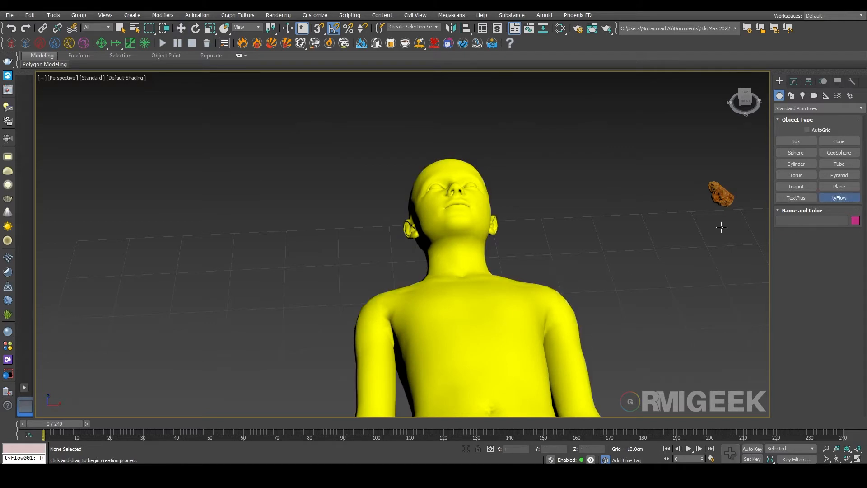
left_click(448, 257)
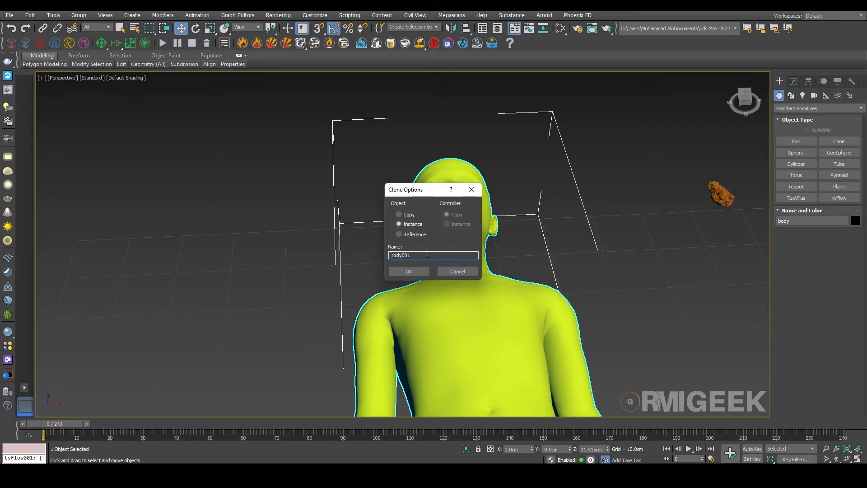
Clone the body as an independent copy named 'Soft Body'
left_click(399, 215)
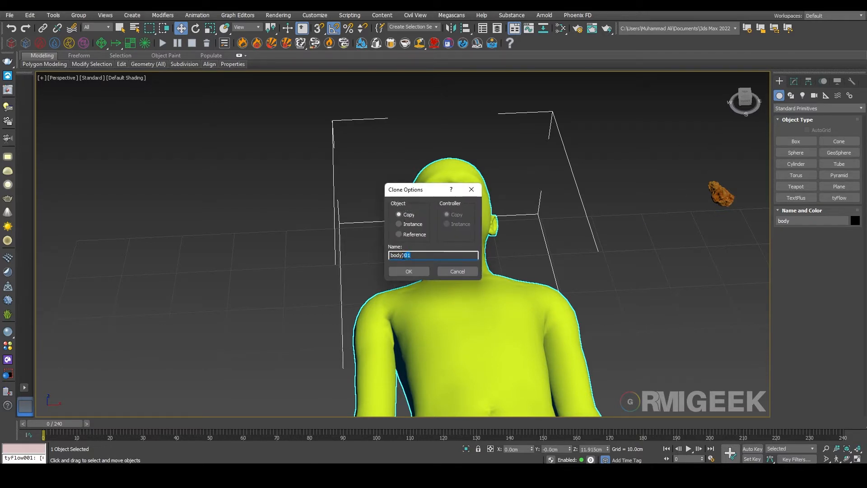
type("body_Sof")
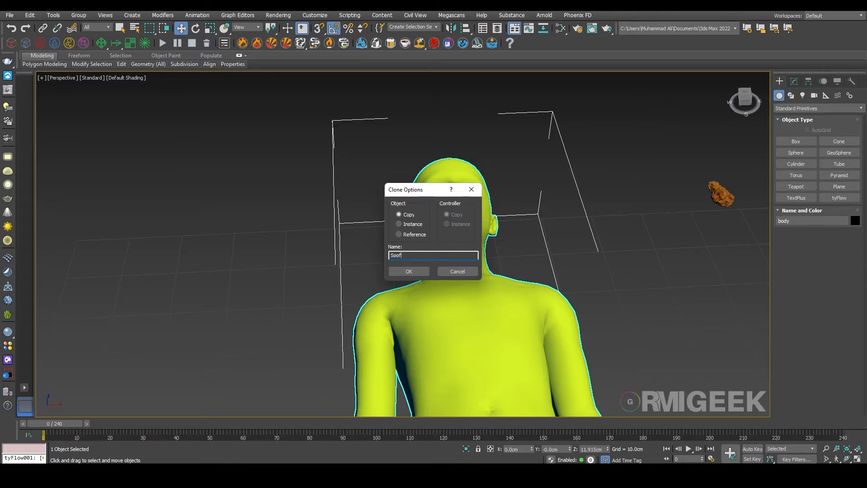
type("Soft Body")
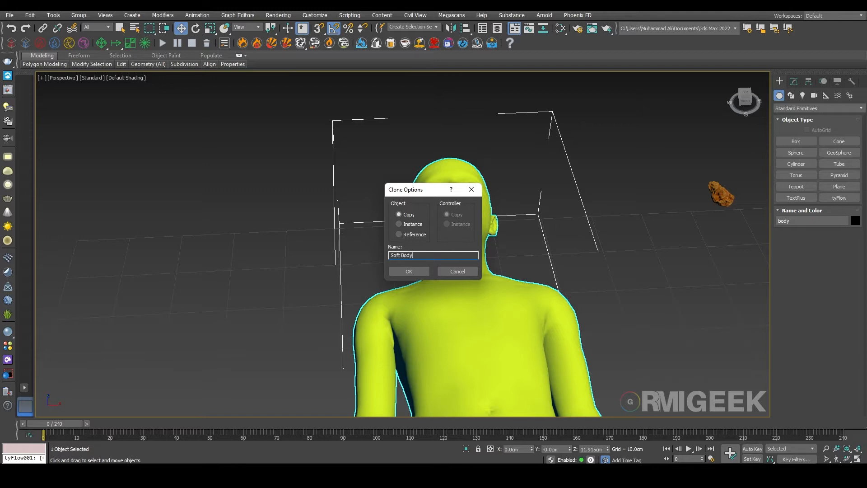
left_click(409, 271)
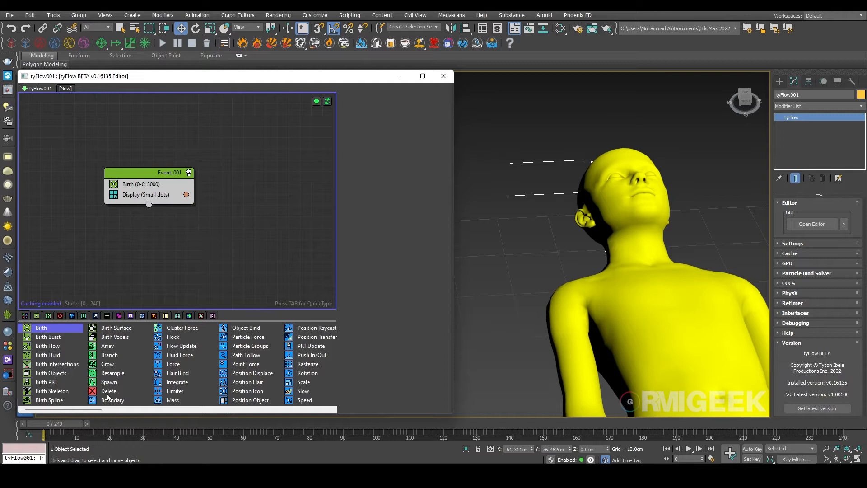
mouse_move(246, 364)
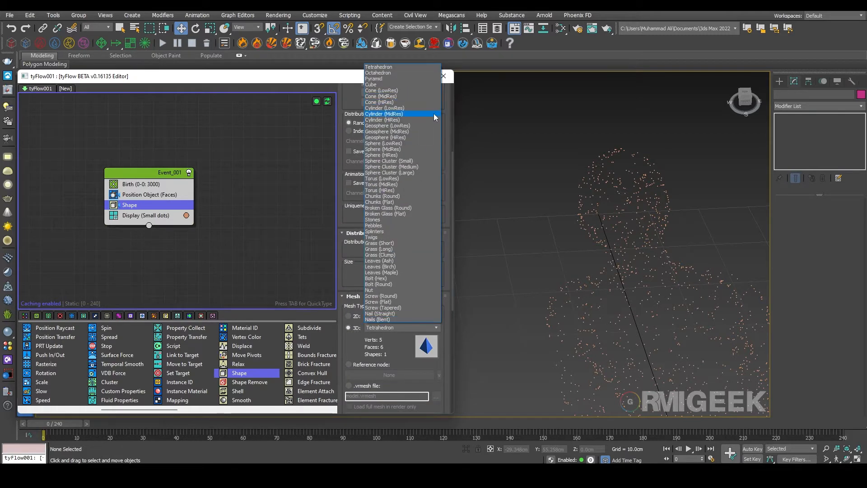
Pick a 3D mesh as the Shape operator's particle shape
left_click(382, 120)
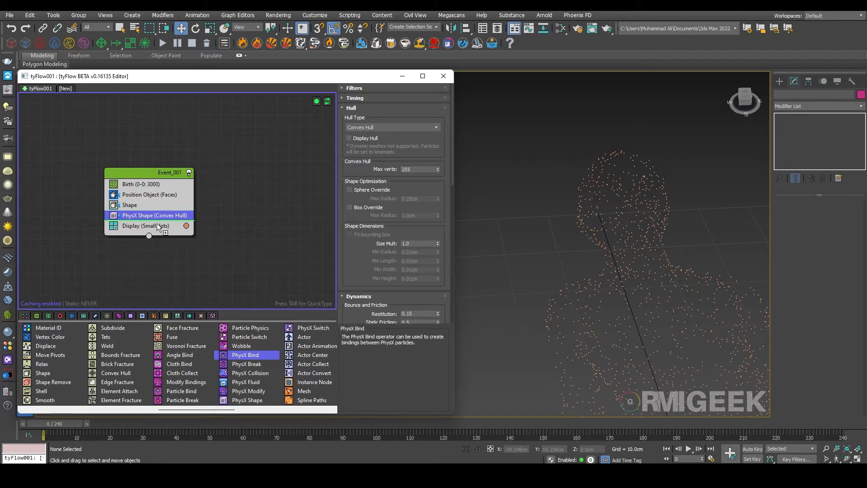
Add a Rigid (Joint) PhysX Bind with movement spring and 30 cm proximity bind distance
left_click(151, 215)
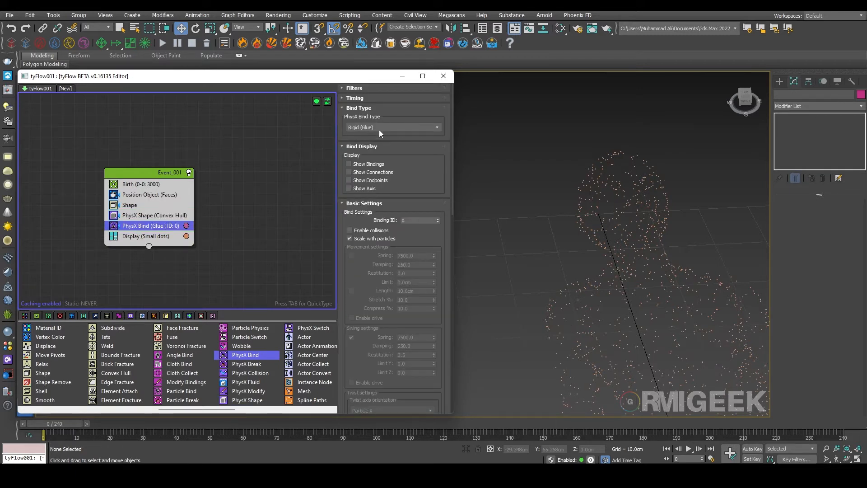
left_click(393, 128)
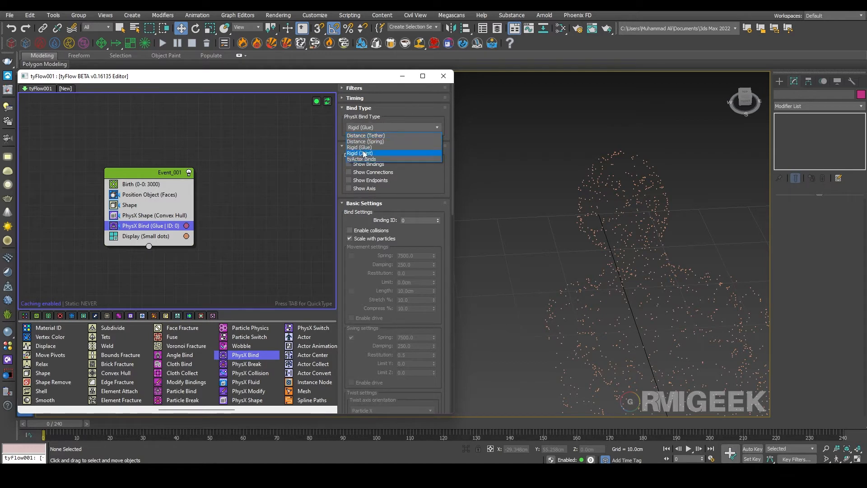
left_click(360, 153)
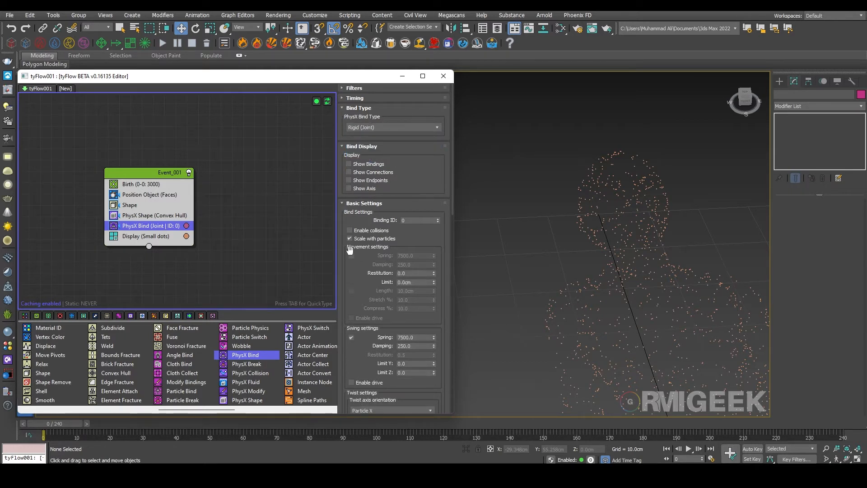
left_click(351, 247)
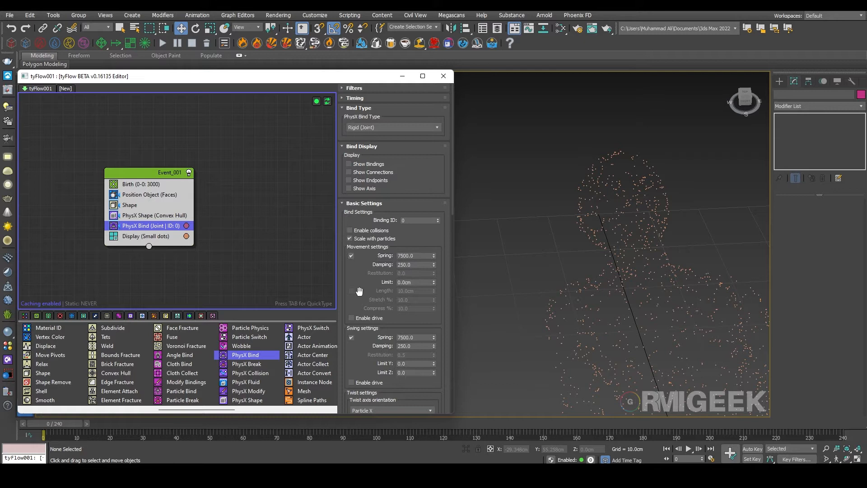
scroll("down", 3)
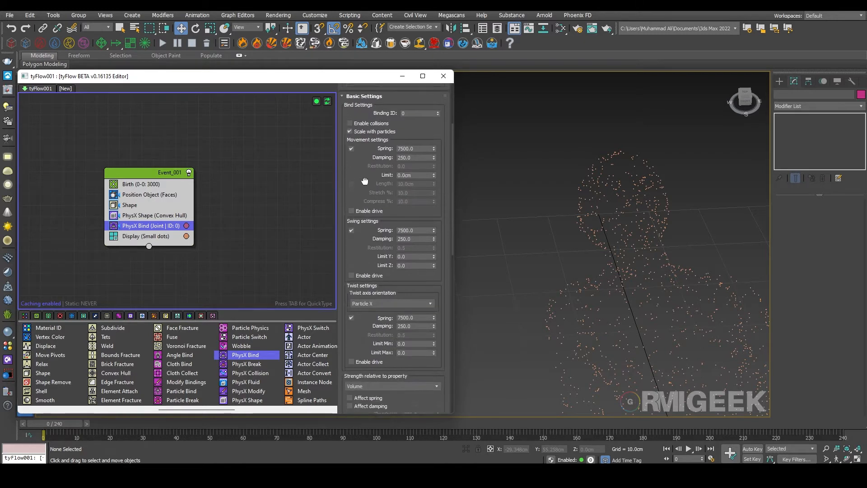
scroll("down", 3)
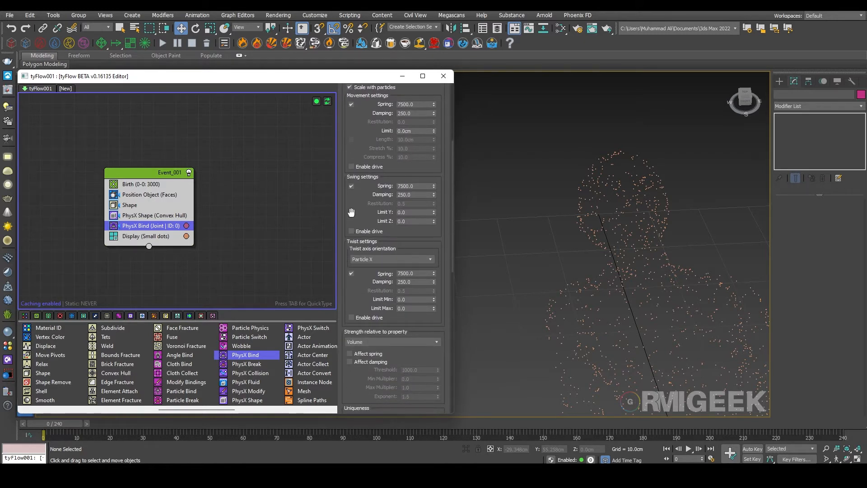
scroll("down", 3)
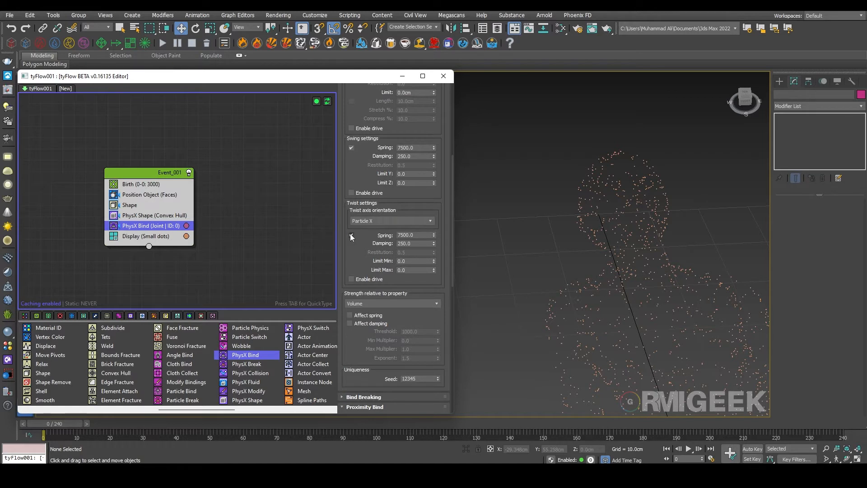
scroll("down", 3)
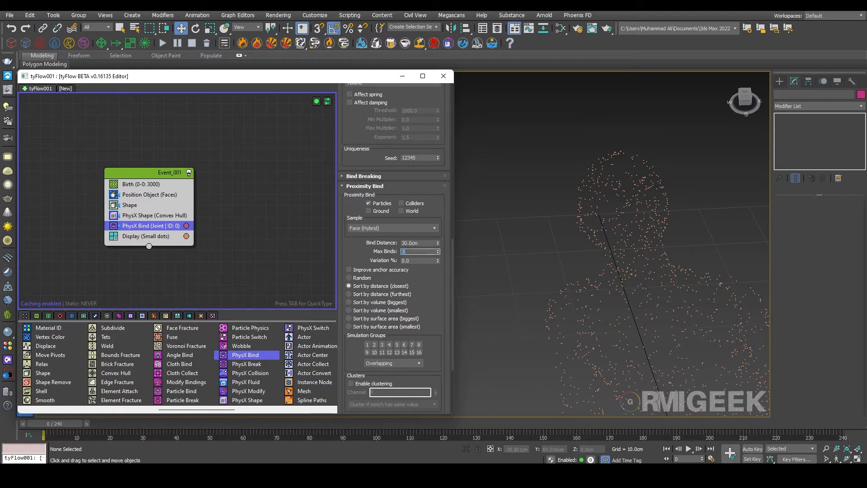
Scrub the timeline to watch the particles sag, then close the tyFlow Editor
left_click(436, 249)
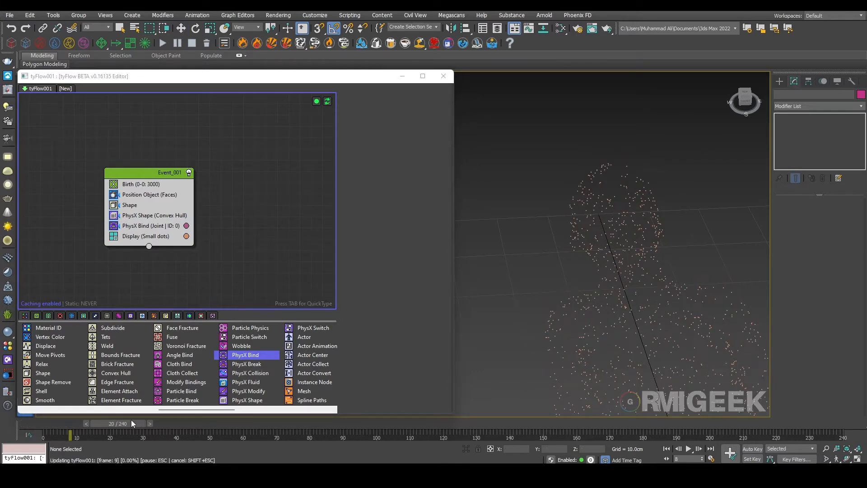
left_click_drag(119, 436, 98, 436)
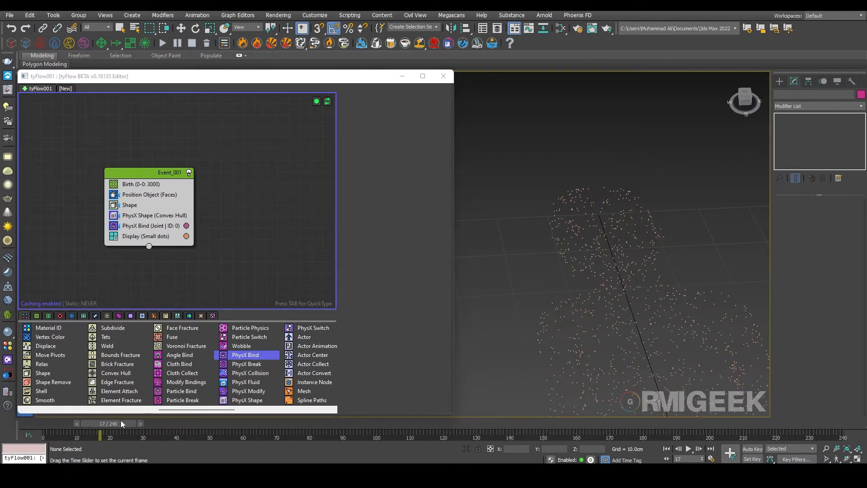
left_click_drag(99, 436, 114, 436)
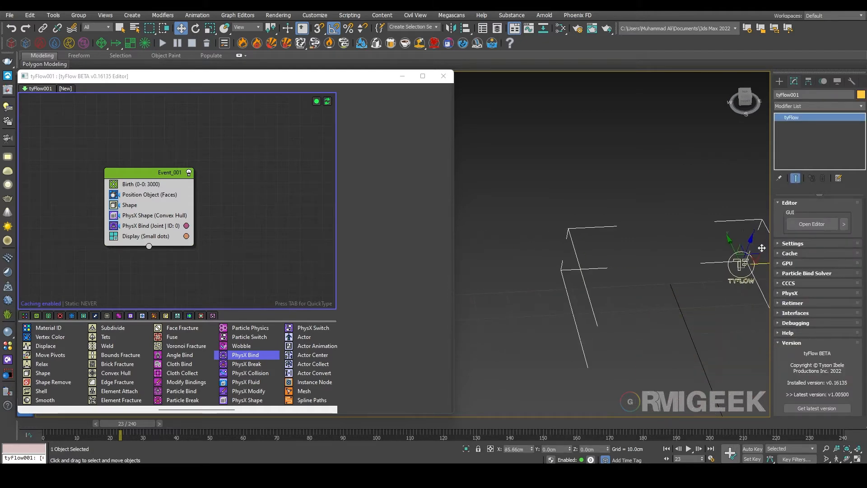
left_click_drag(112, 423, 60, 424)
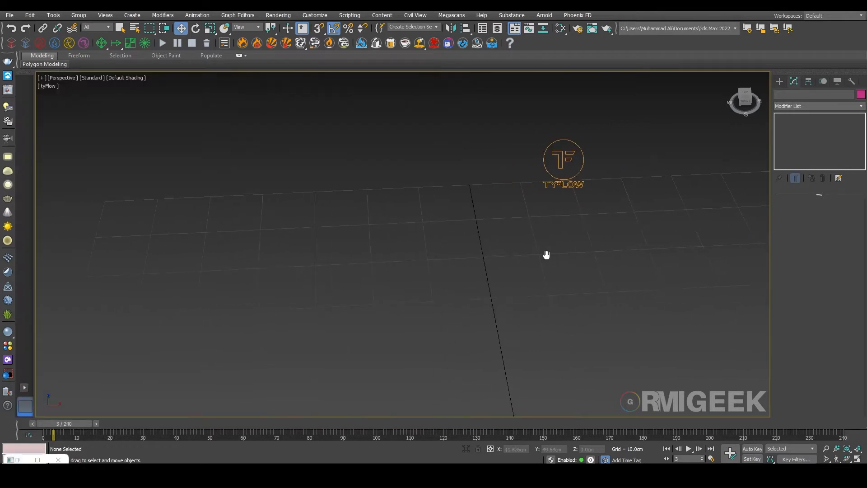
left_click_drag(547, 255, 525, 292)
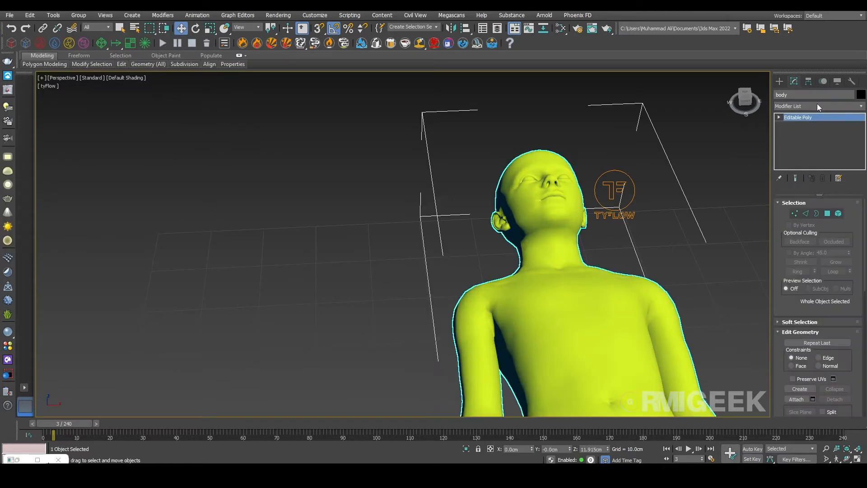
Add a tyParticleSkin modifier linked to tyFlow001 to the body, then deselect
left_click(817, 105)
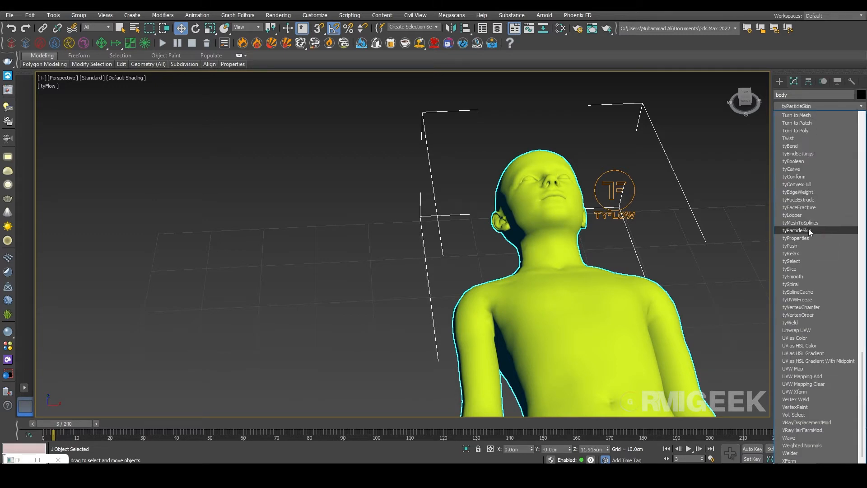
left_click(797, 229)
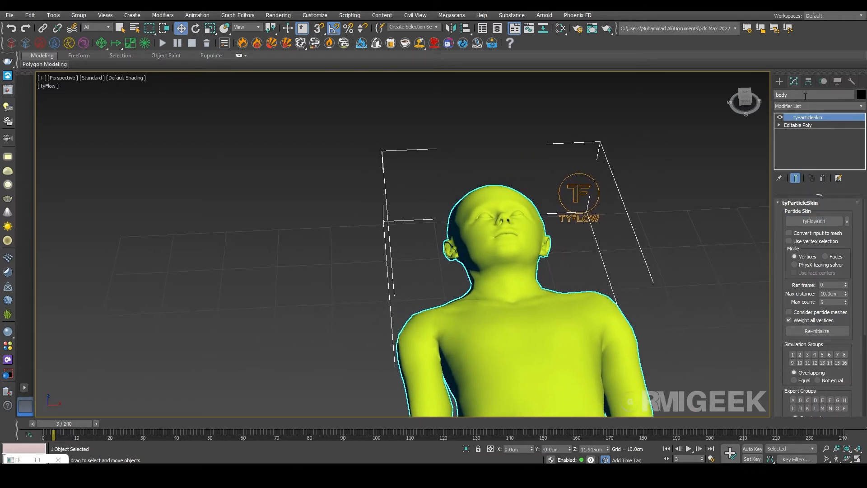
left_click(817, 106)
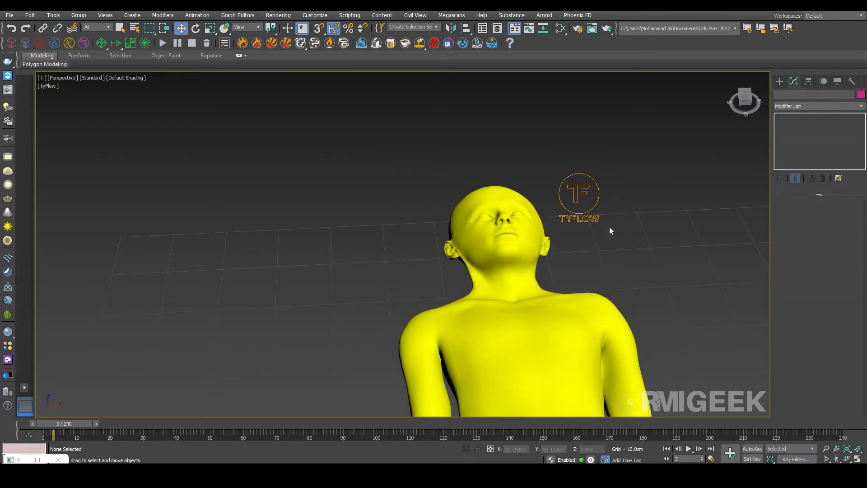
Change the time step in tyFlow001's Settings rollout, then deselect it
left_click(578, 197)
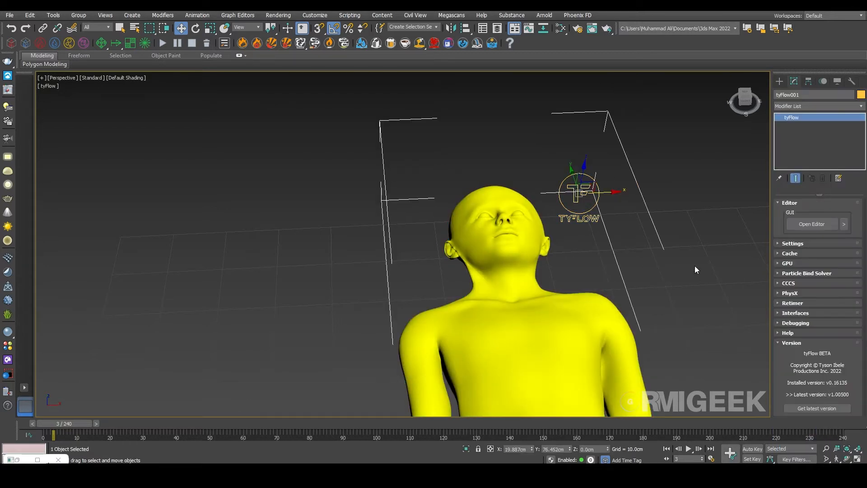
left_click(792, 244)
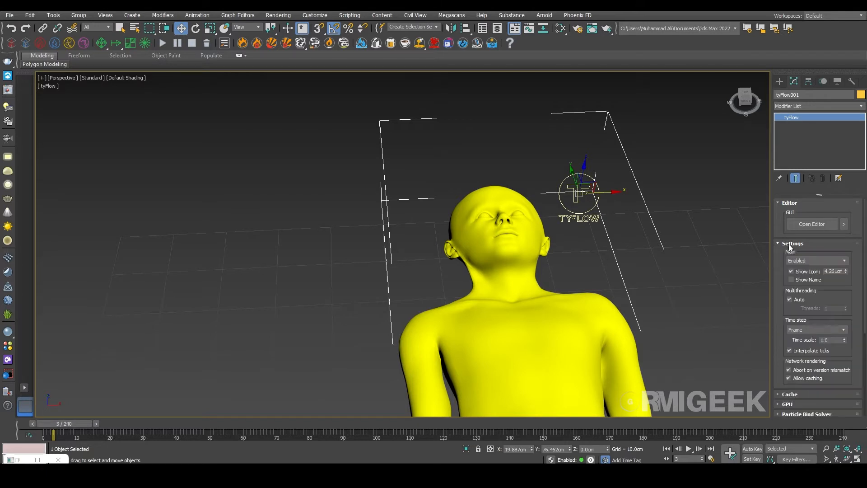
mouse_move(803, 336)
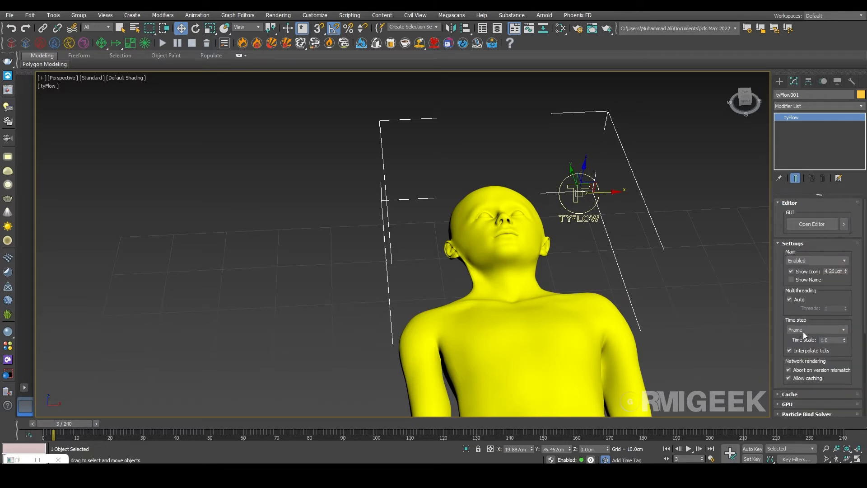
left_click(813, 329)
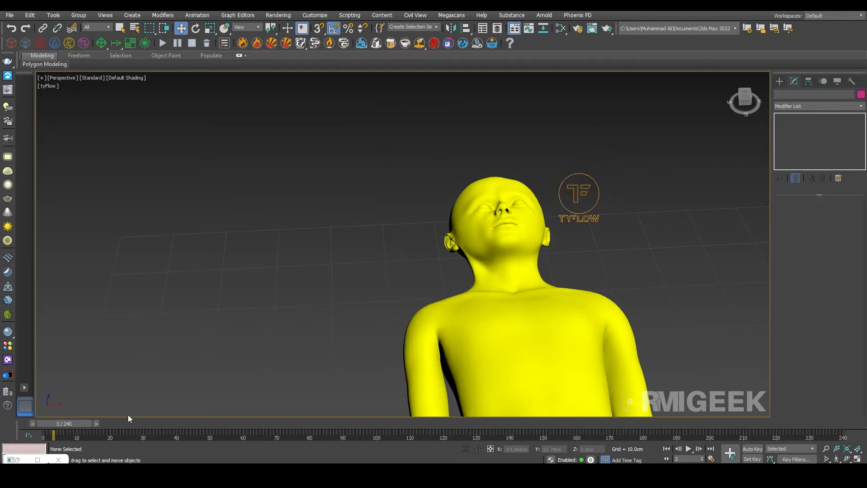
left_click(162, 43)
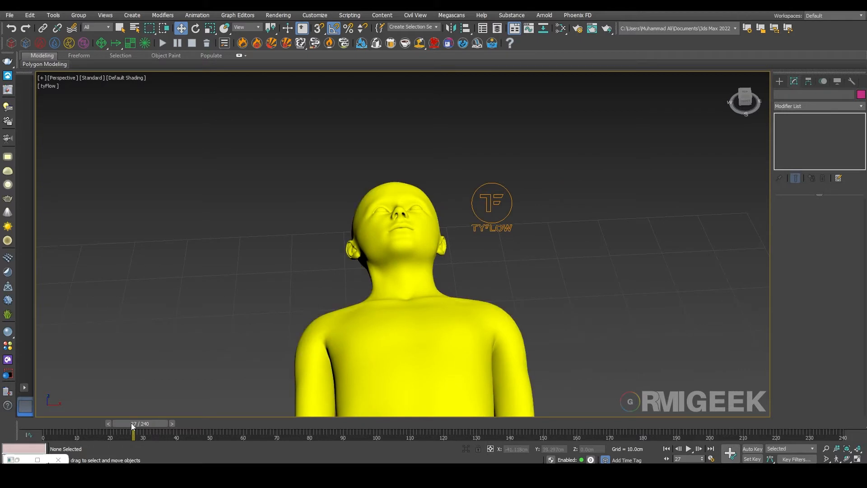
Scrub the early frames to watch the soft-body head sway and tilt back
left_click_drag(132, 436, 85, 436)
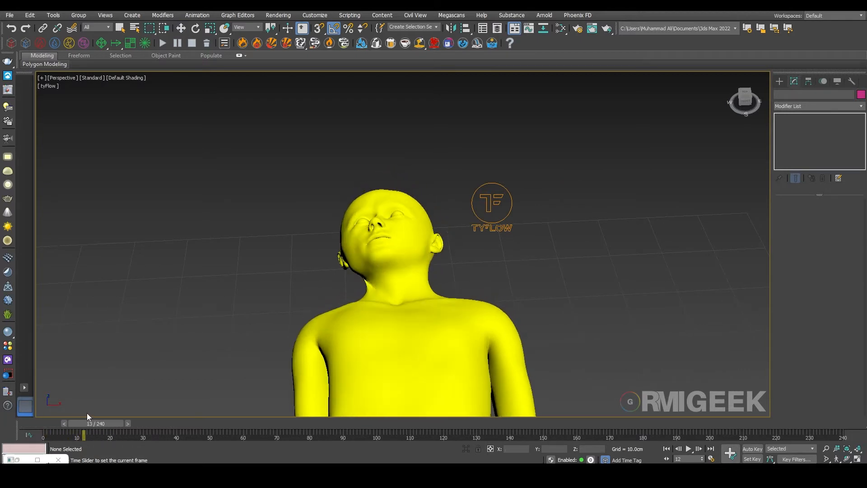
left_click_drag(84, 429, 114, 430)
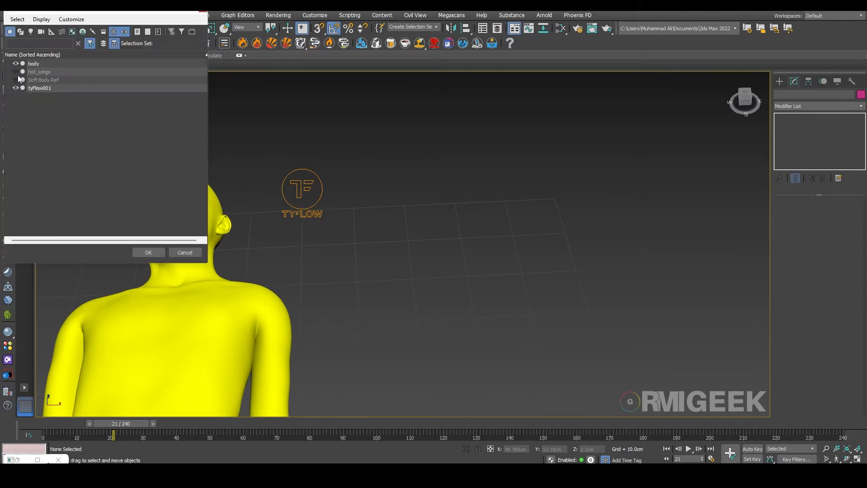
Unhide hot_wings and place two tyIcon helpers on opposite sides, aimed at the head
left_click(148, 252)
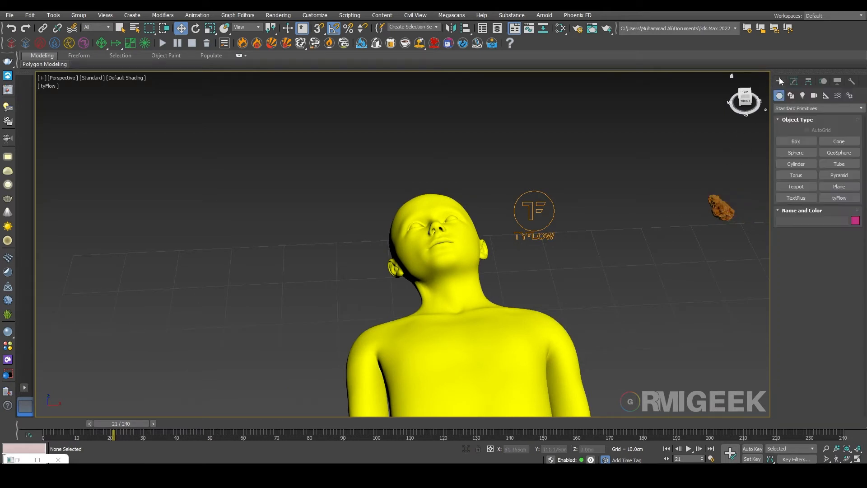
left_click(818, 108)
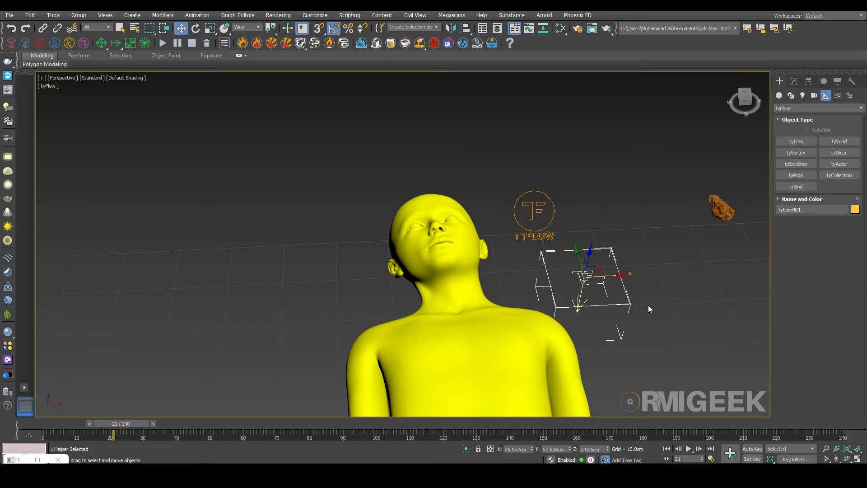
left_click_drag(586, 280, 608, 158)
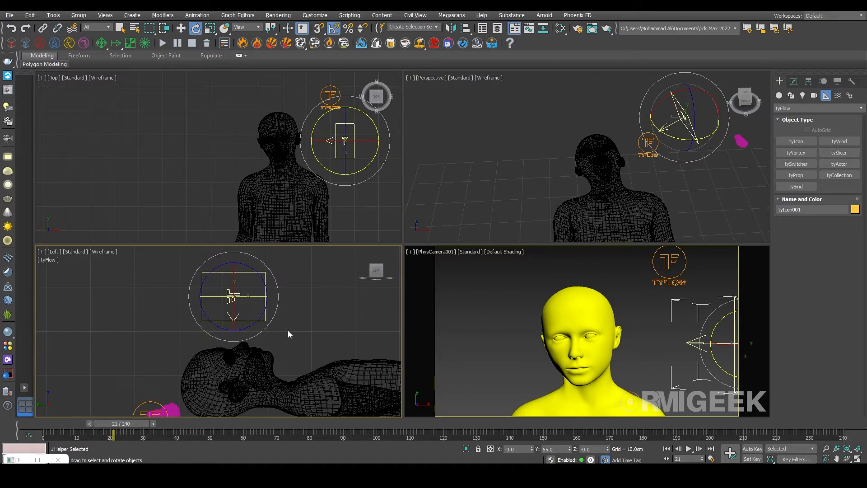
key("Alt+w")
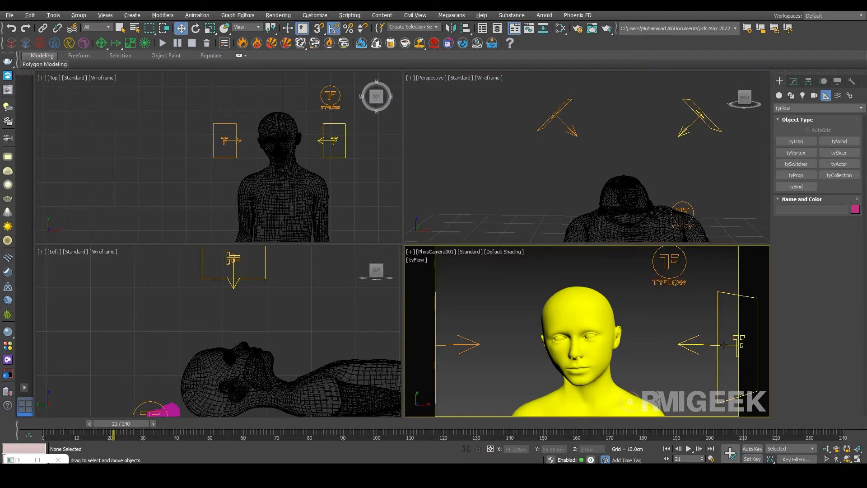
left_click(332, 141)
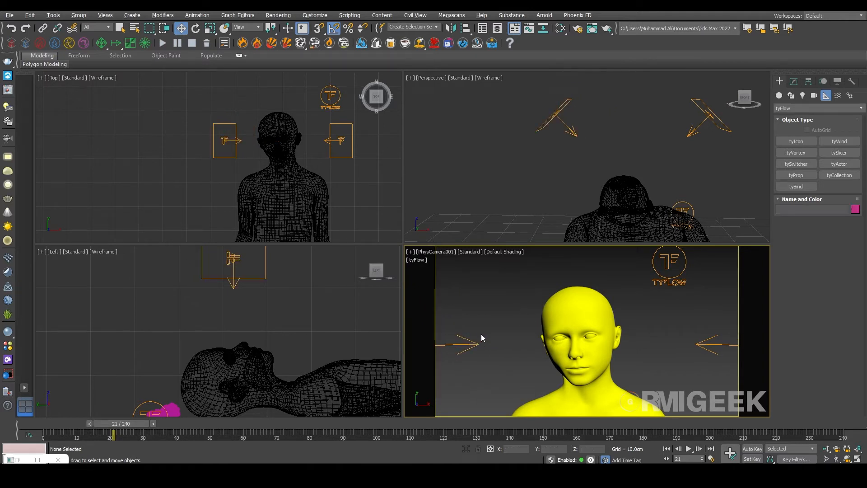
key("Alt+w")
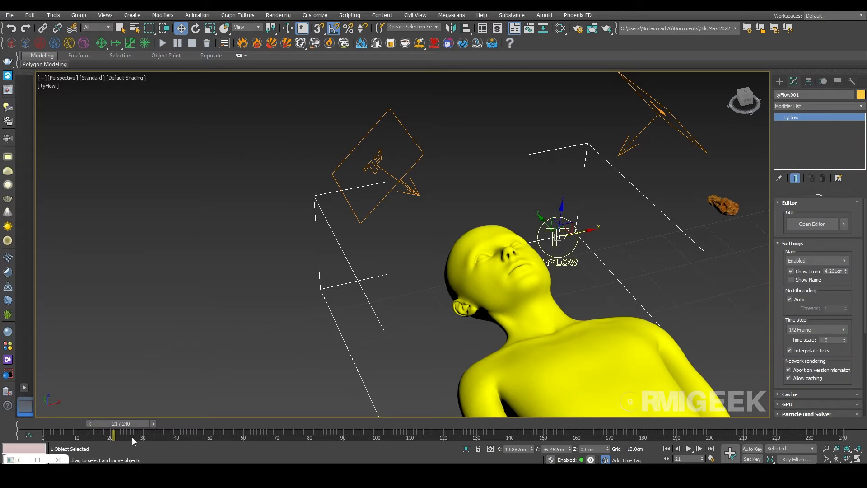
Birth 0.5 particles per frame on both tyIcons via Position Icon, and add a Shape operator
left_click(811, 224)
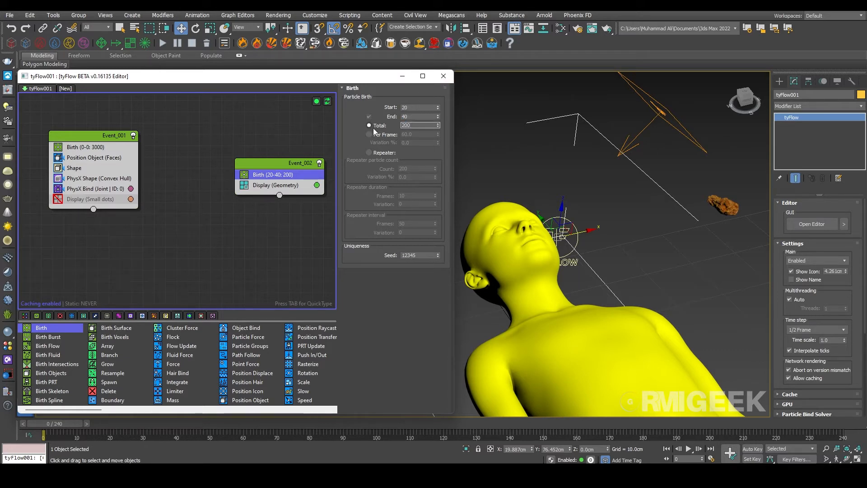
left_click(369, 135)
type("0.5")
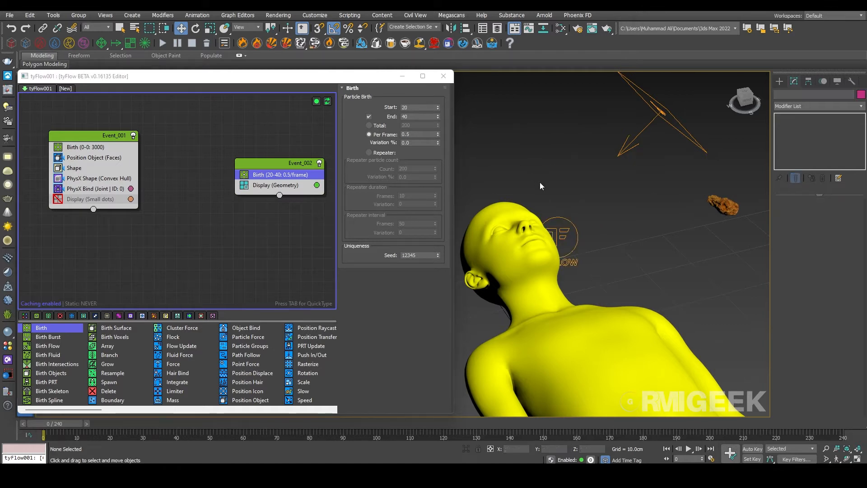
mouse_move(246, 364)
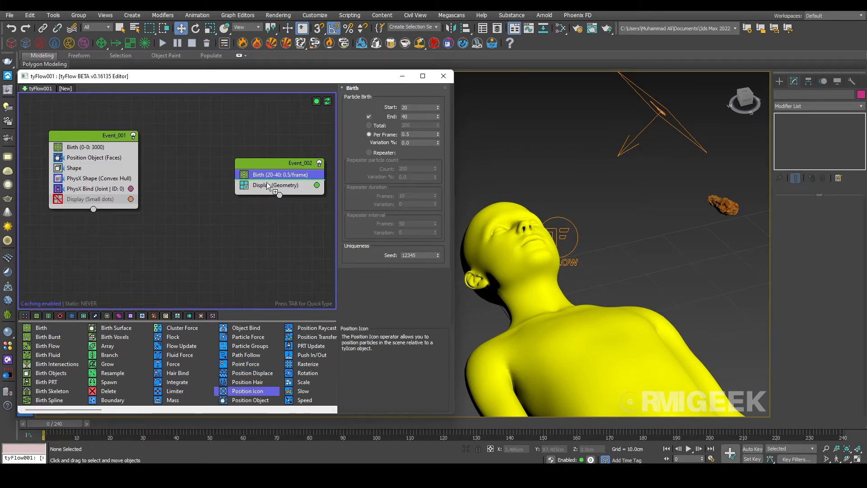
left_click(279, 185)
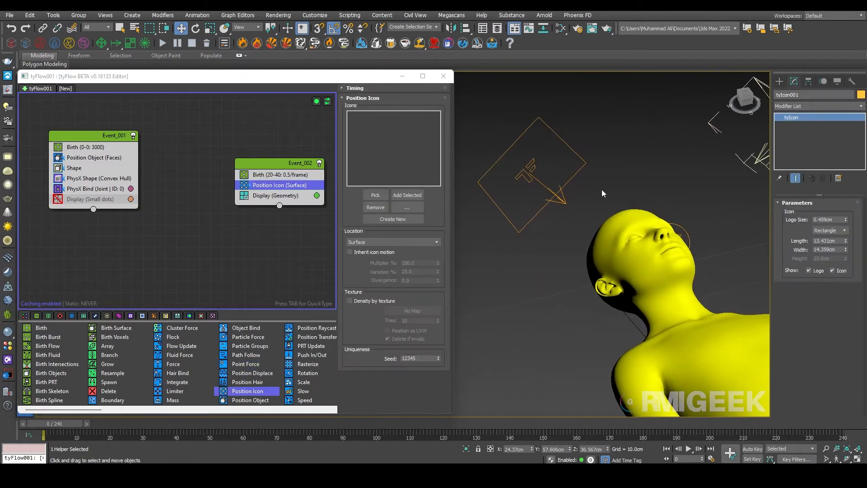
left_click(407, 195)
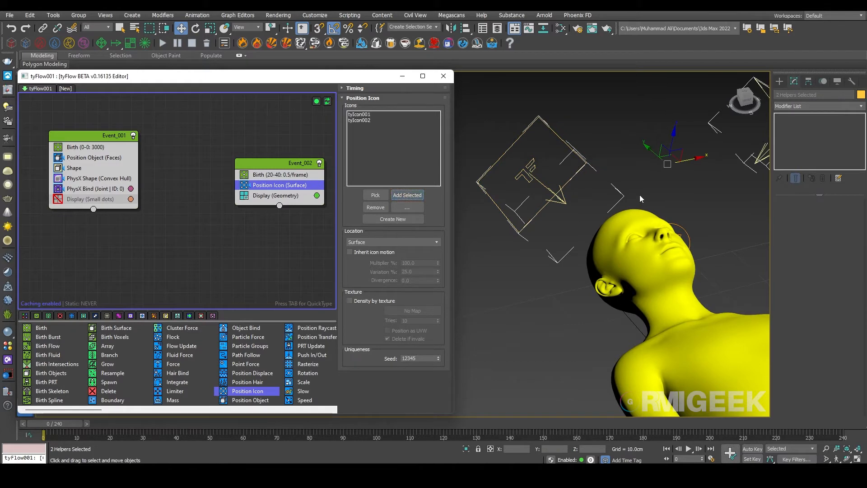
left_click_drag(642, 199, 621, 202)
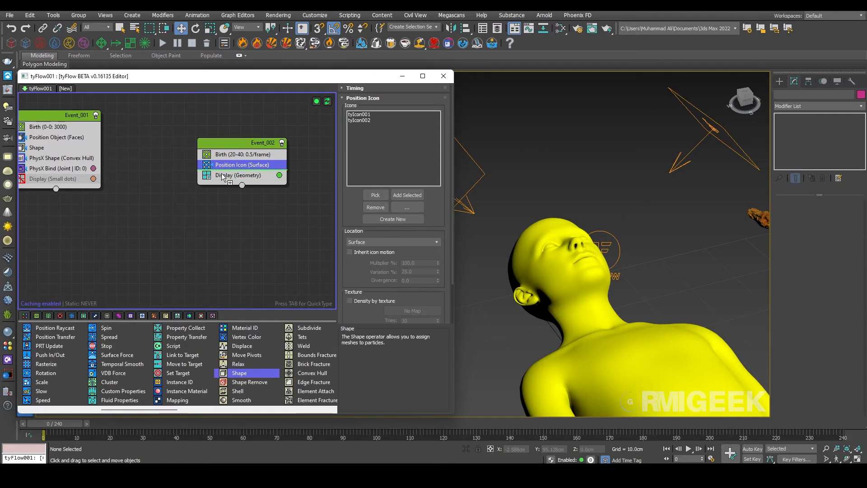
left_click(222, 175)
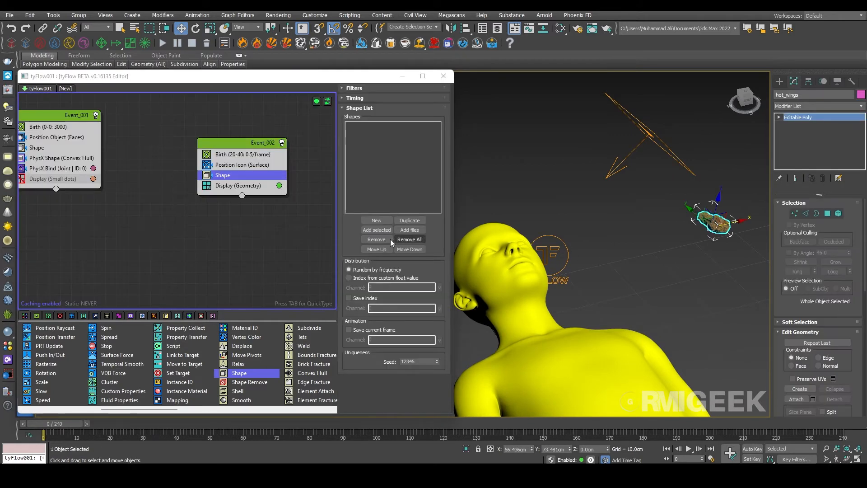
Add the hot_wings mesh as the Event_002 particle shape
left_click(377, 230)
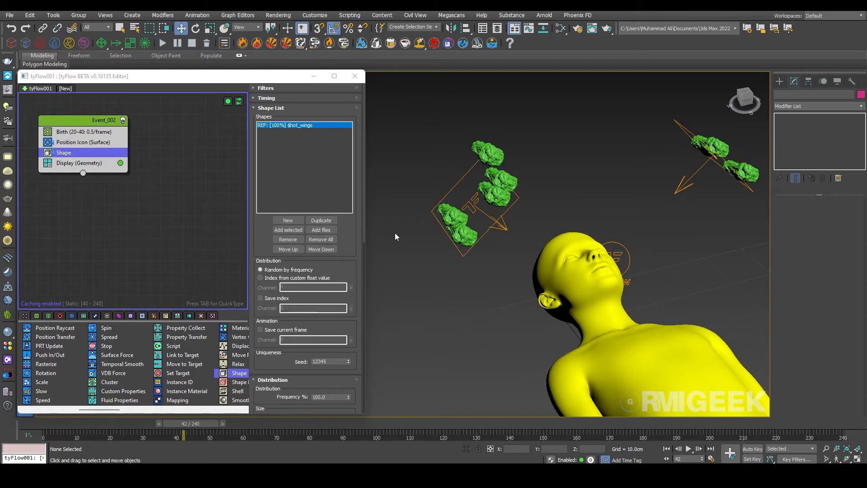
mouse_move(46, 373)
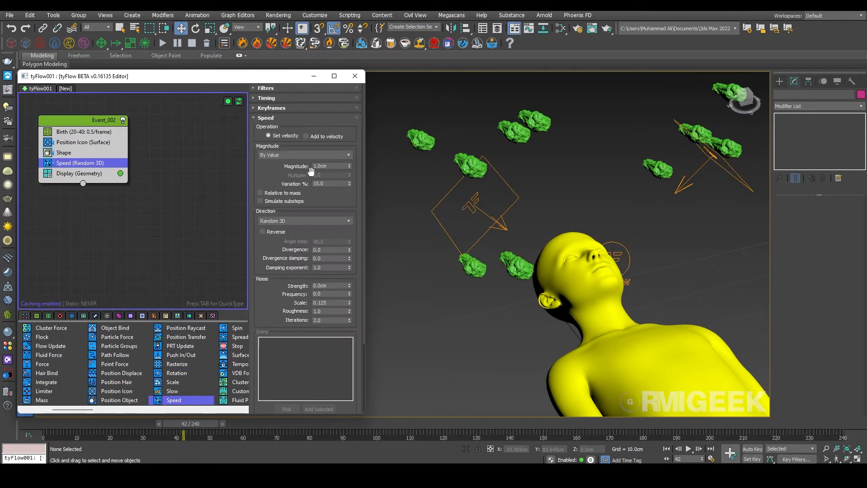
Send Event_002 particles along the icon direction at 10 cm and preview their flight
scroll("down", 3)
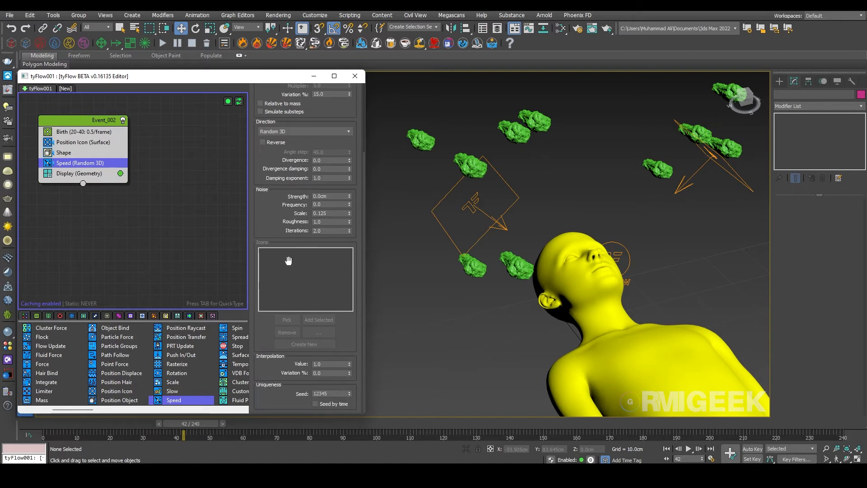
left_click(303, 193)
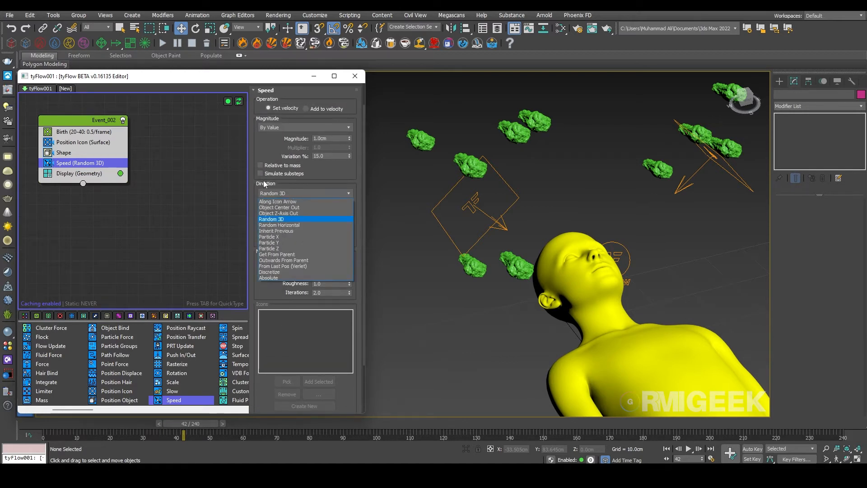
left_click(278, 201)
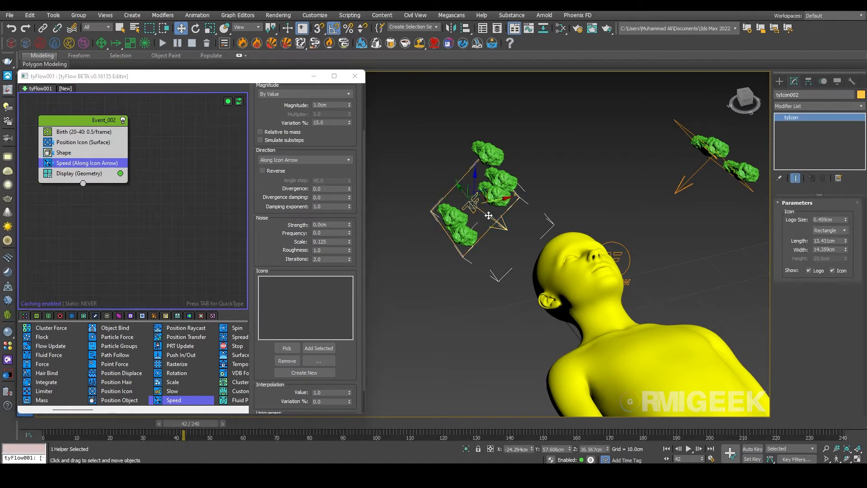
left_click(319, 348)
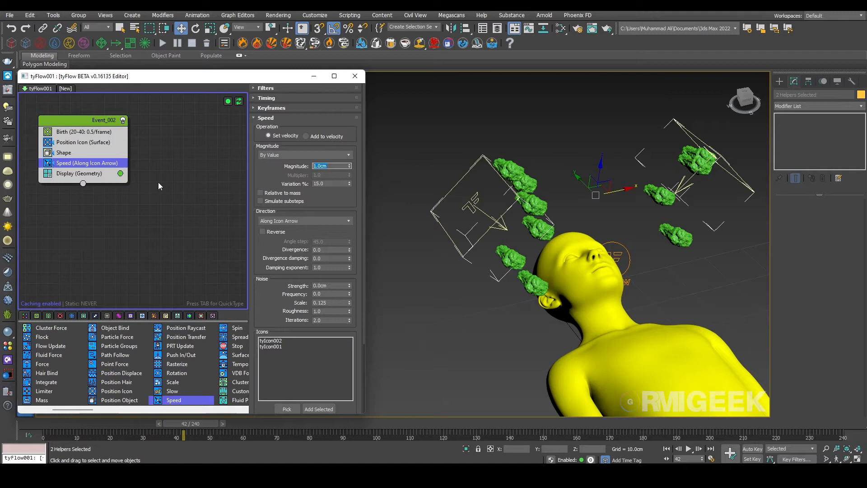
type("10.0cm")
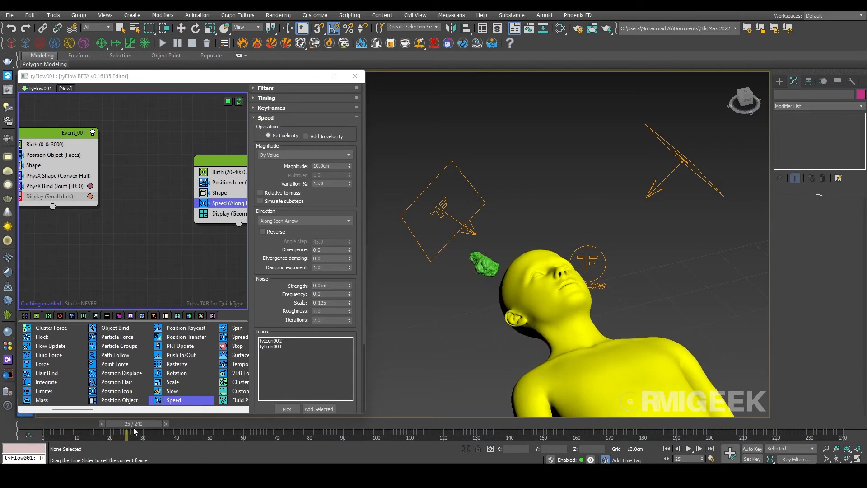
left_click_drag(135, 431, 125, 431)
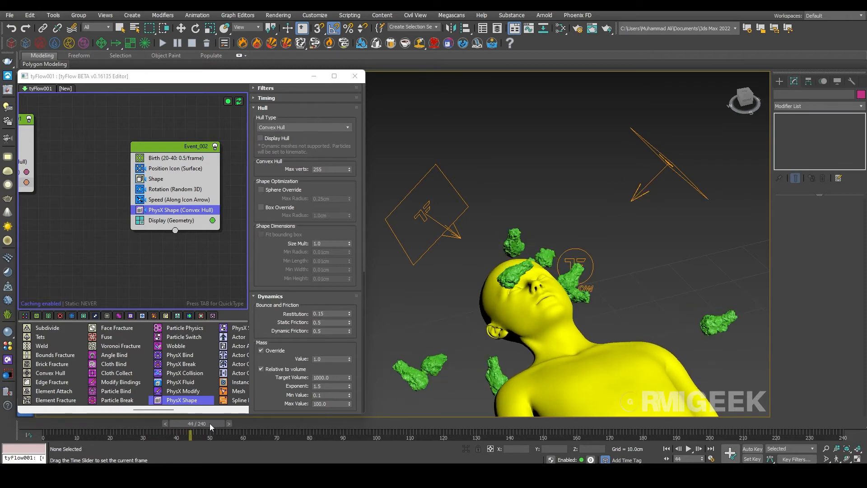
Scrub the timeline to watch the spinning wings strike the yellow head
left_click_drag(190, 436, 199, 436)
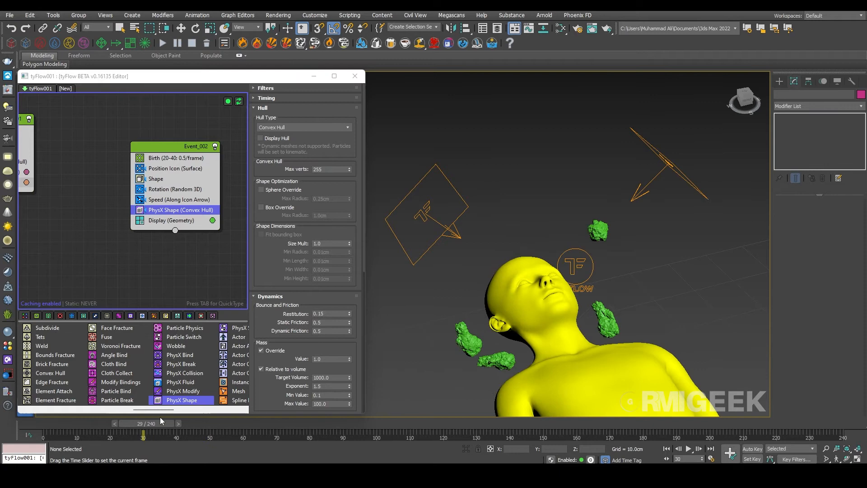
left_click(180, 424)
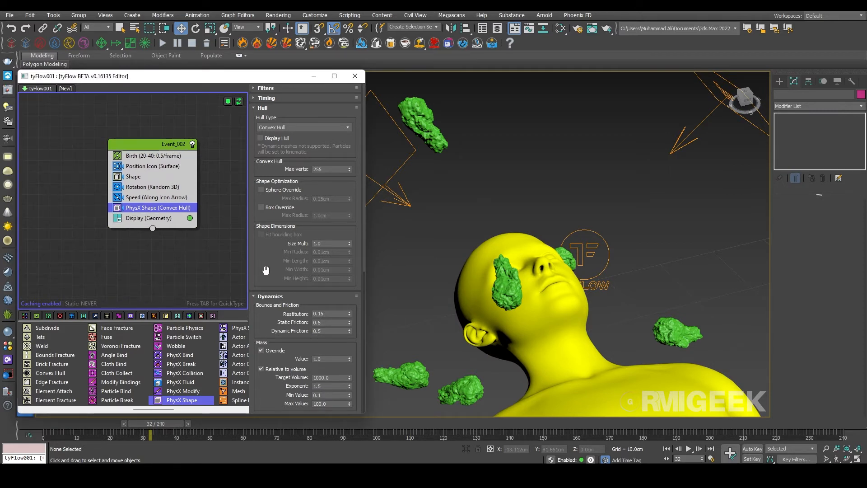
Override the wing particle mass to 50 and preview them pushing into the head
scroll("down", 3)
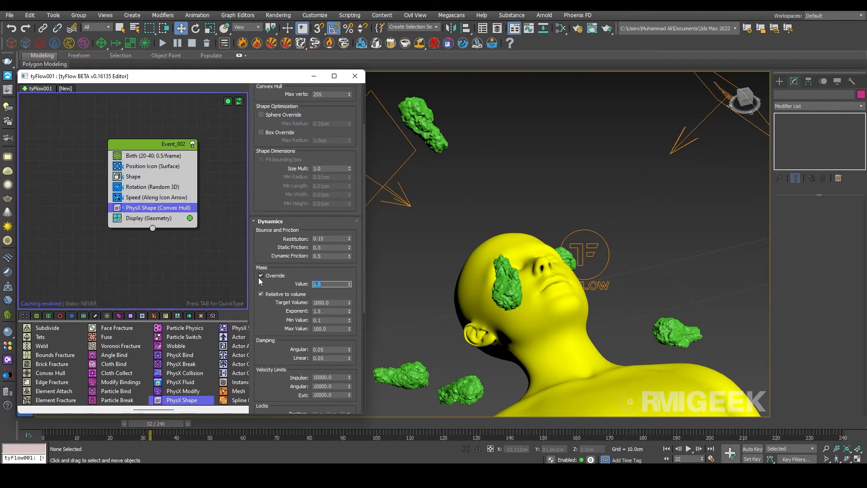
type("50.0")
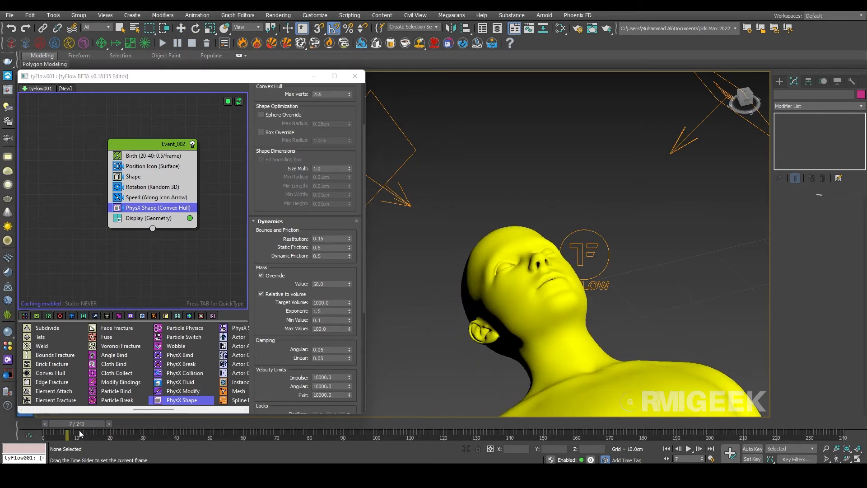
left_click_drag(78, 436, 145, 436)
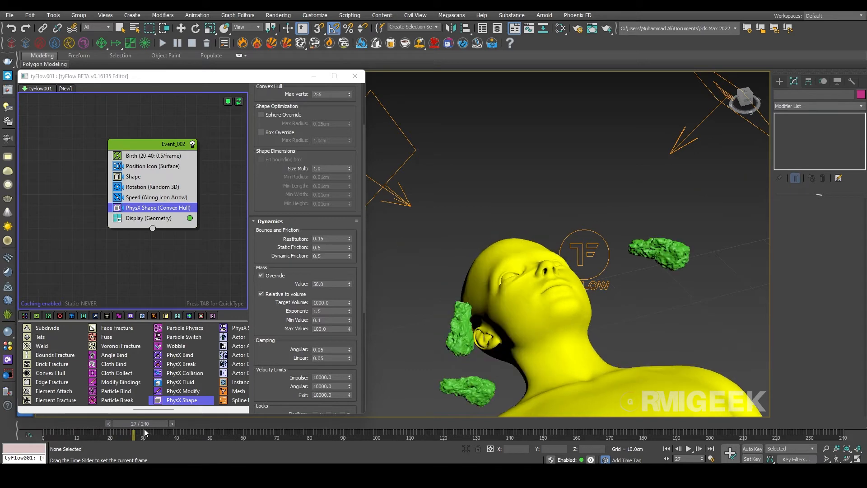
left_click_drag(134, 435, 143, 436)
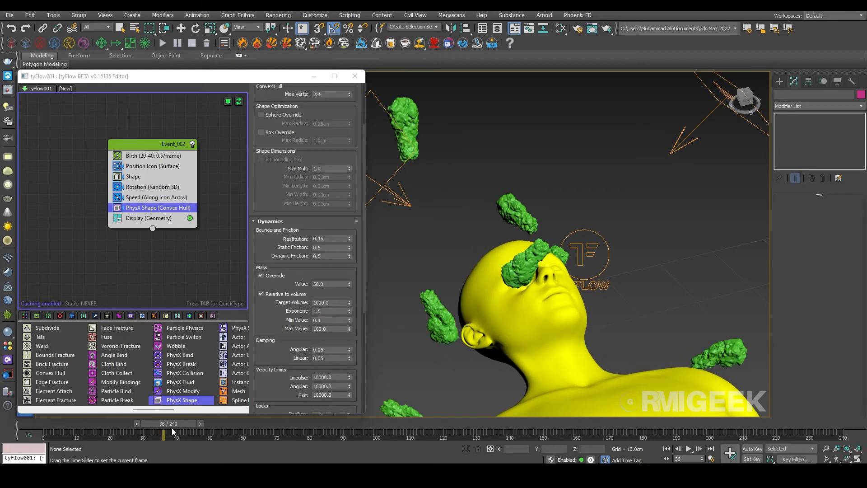
left_click_drag(164, 436, 155, 436)
type("40")
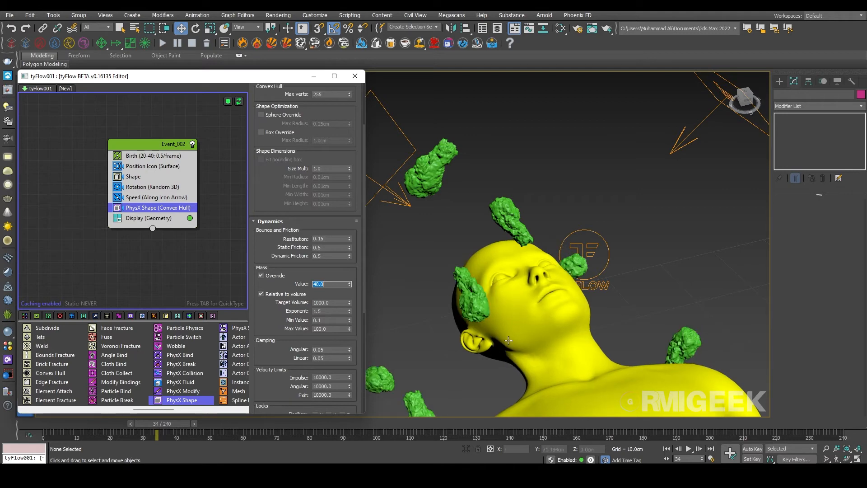
Preview the lower-mass wings hitting and bouncing off the head
left_click_drag(157, 437, 137, 437)
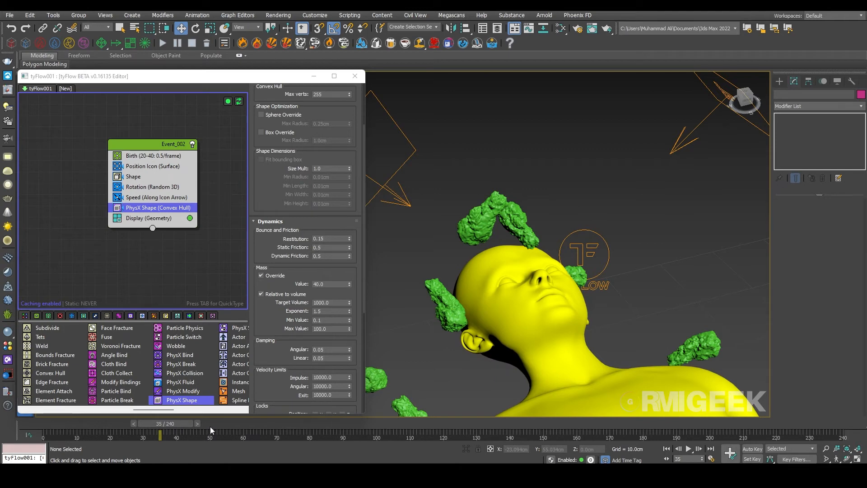
left_click_drag(160, 435, 199, 436)
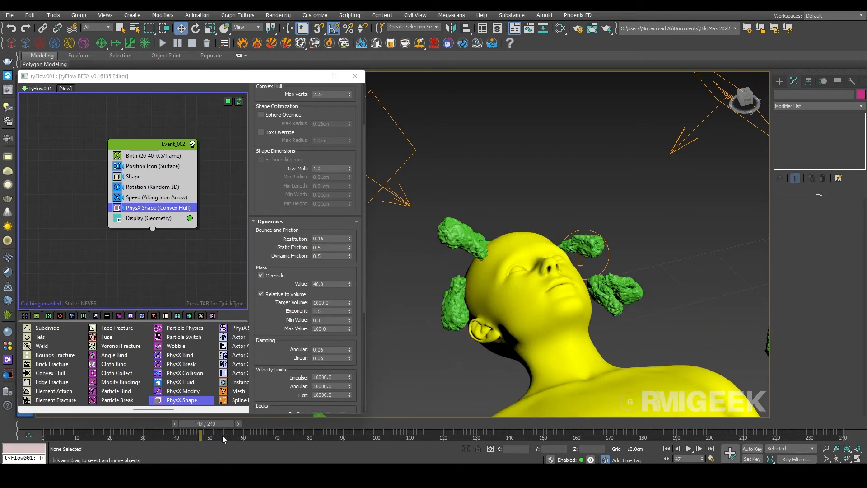
left_click_drag(200, 436, 187, 436)
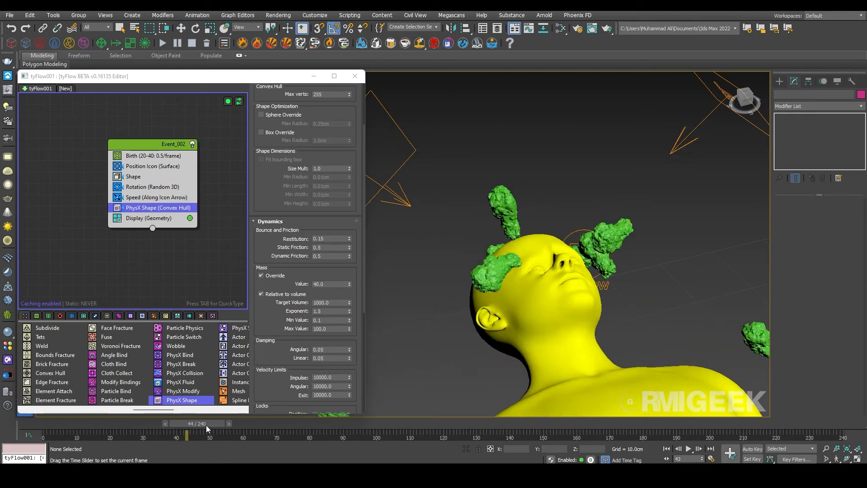
left_click_drag(188, 436, 279, 435)
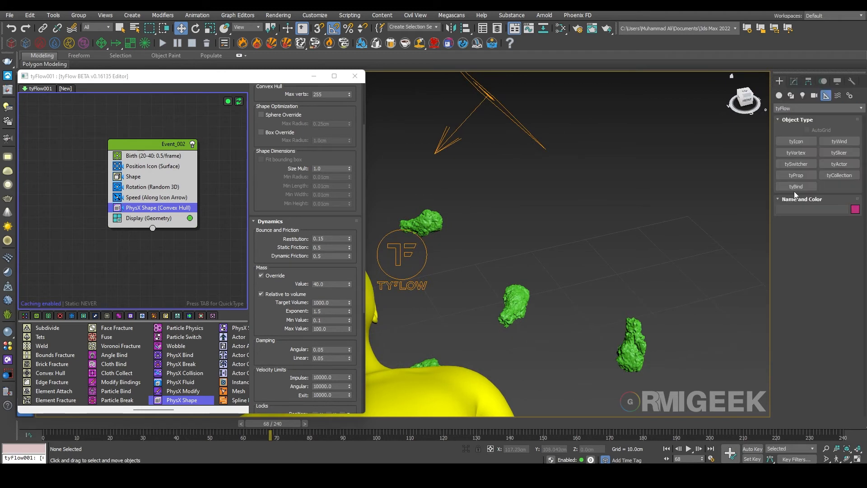
Switch the Create panel to Standard Primitives for making the spheres
left_click(779, 95)
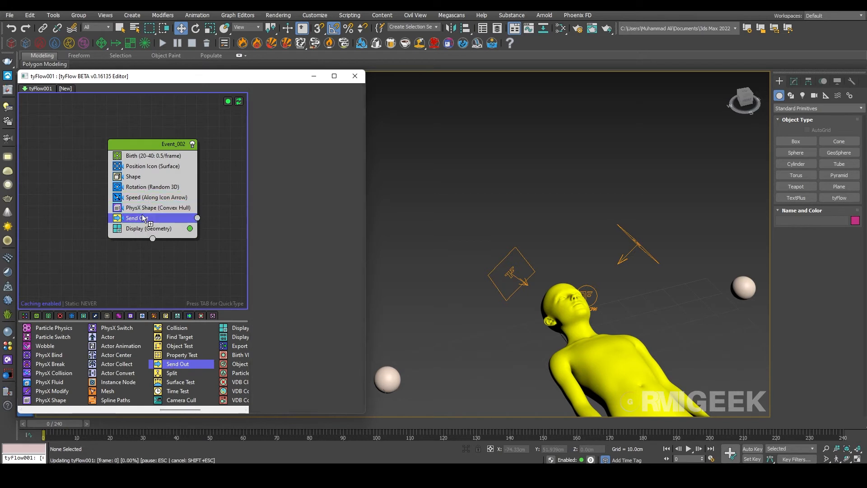
Set the Send Out operator to trigger by frame range at frame 70
left_click(136, 218)
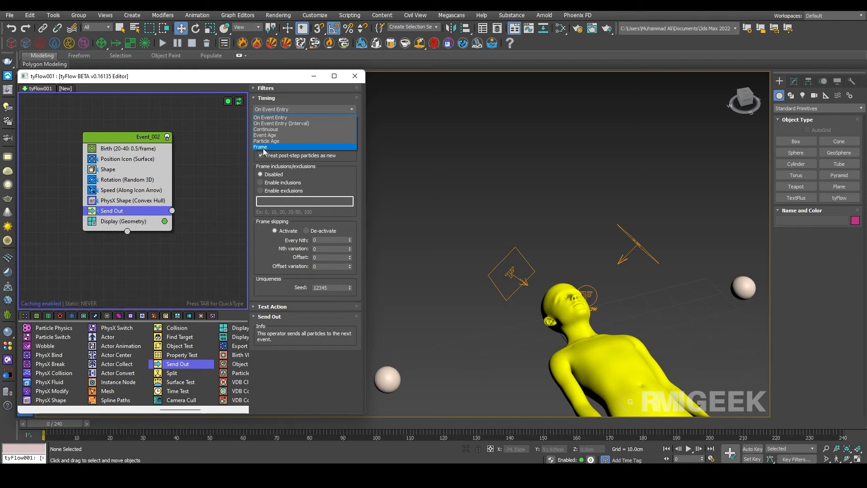
left_click(260, 148)
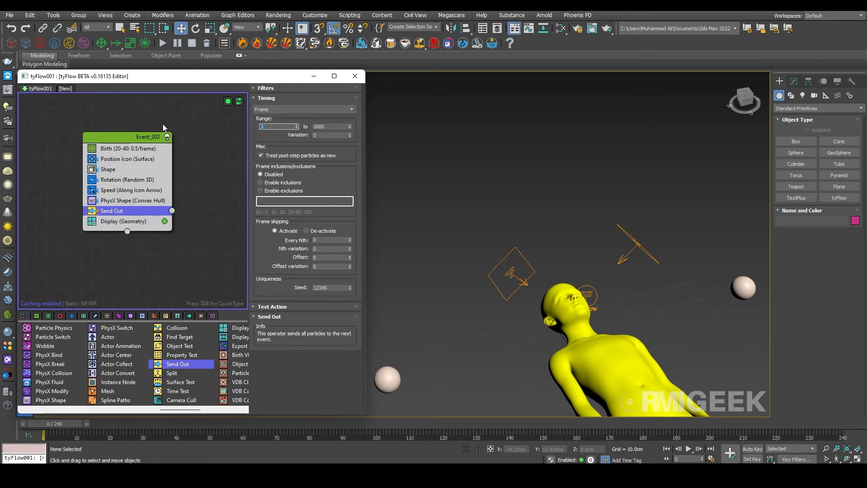
type("70")
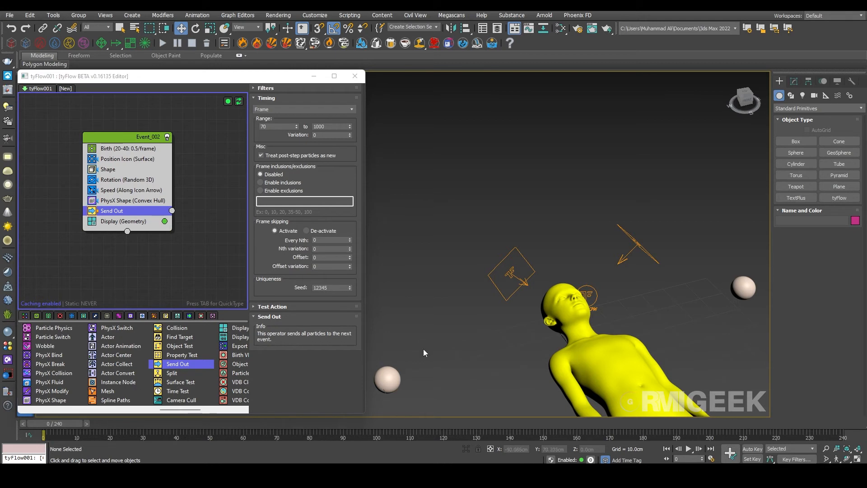
mouse_move(262, 137)
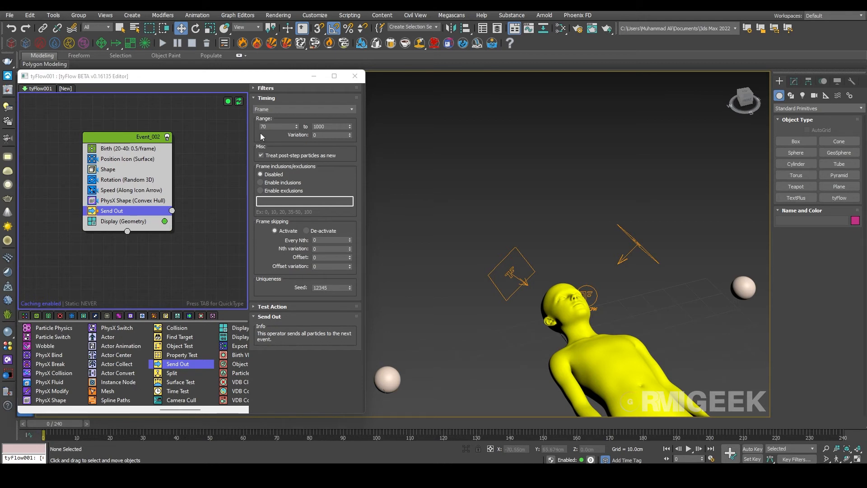
mouse_move(188, 244)
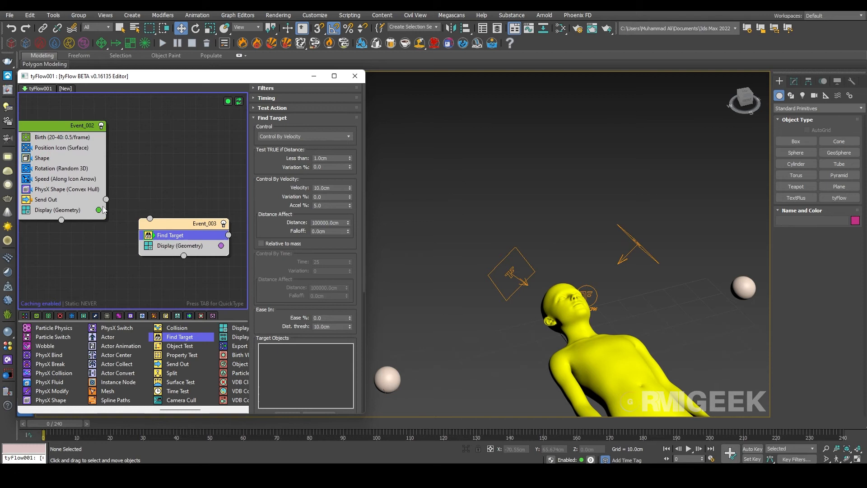
mouse_move(266, 345)
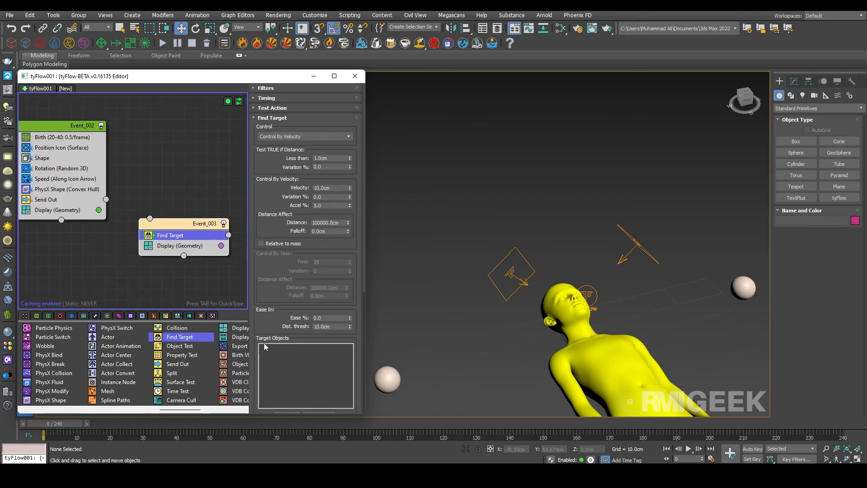
Add both spheres as Find Target targets and wire Send Out to Event_003
left_click(387, 379)
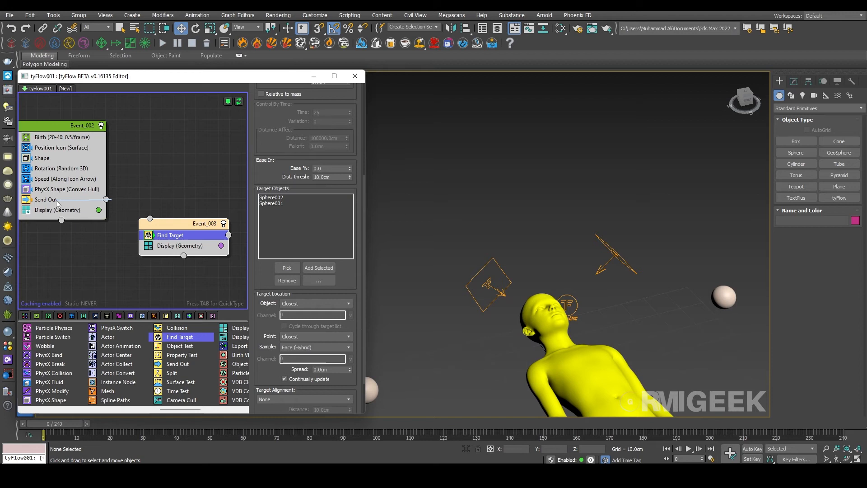
left_click_drag(105, 200, 150, 217)
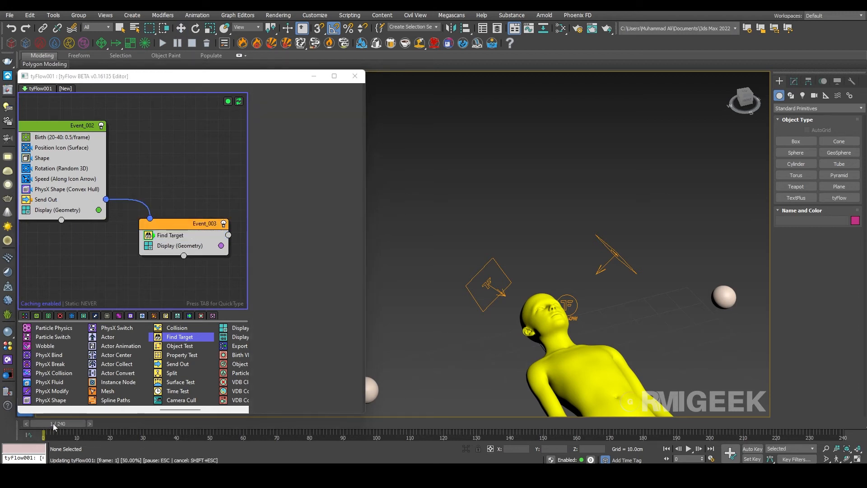
left_click(172, 234)
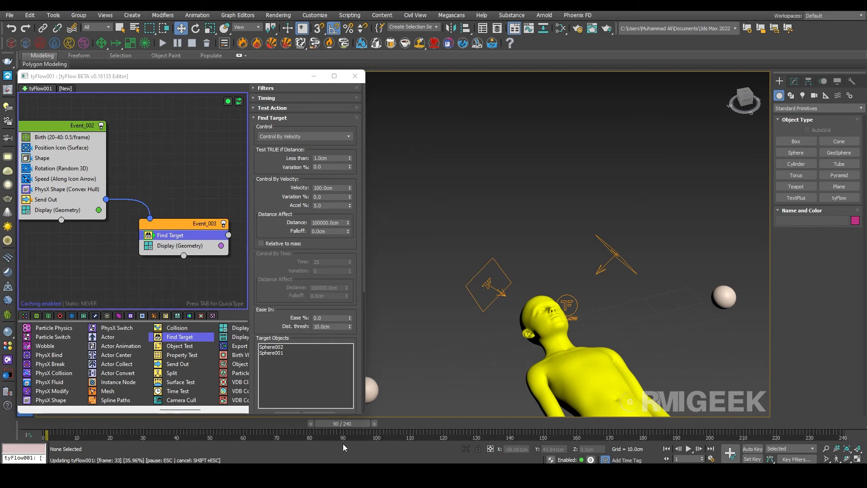
Scrub the simulation to watch the wings fly off toward the spheres
left_click_drag(355, 436, 341, 436)
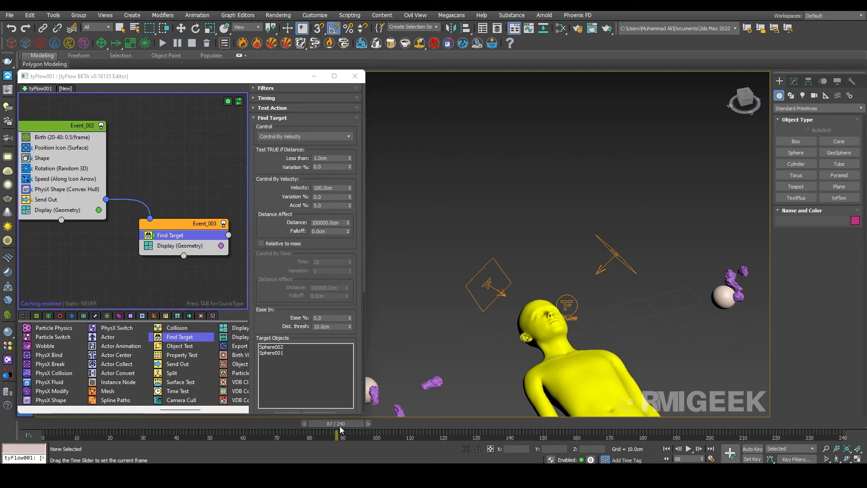
left_click_drag(334, 435, 61, 436)
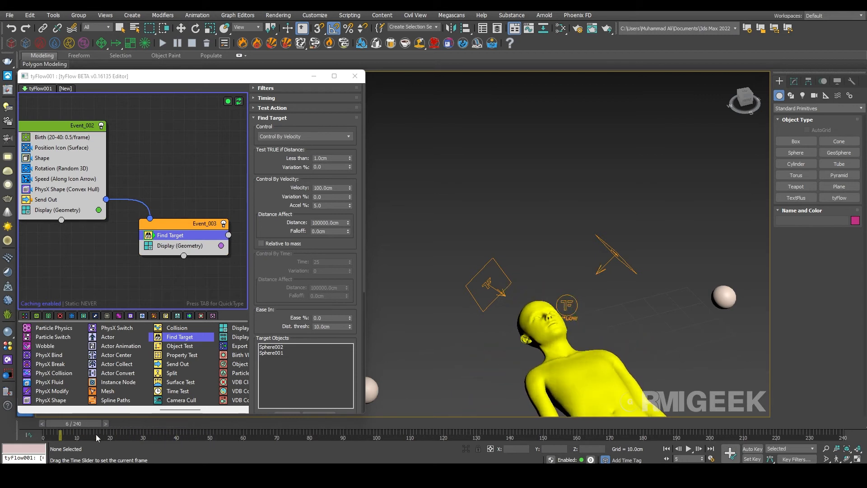
left_click_drag(75, 430, 302, 430)
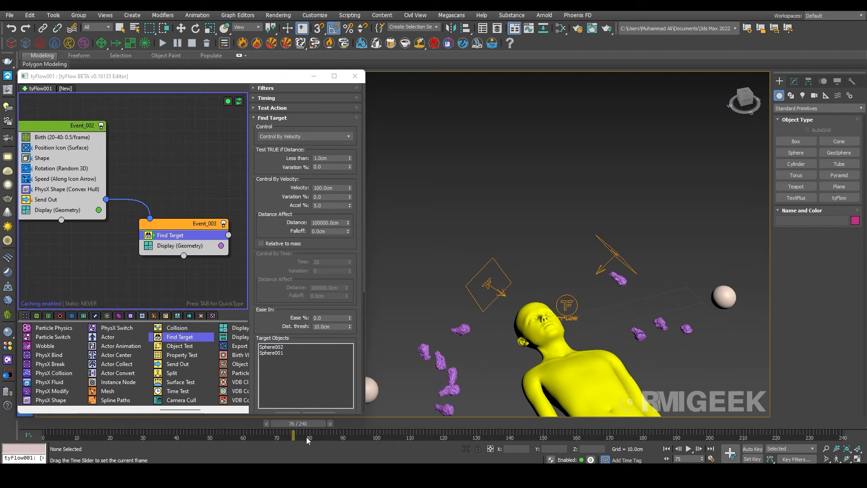
left_click_drag(294, 437, 324, 436)
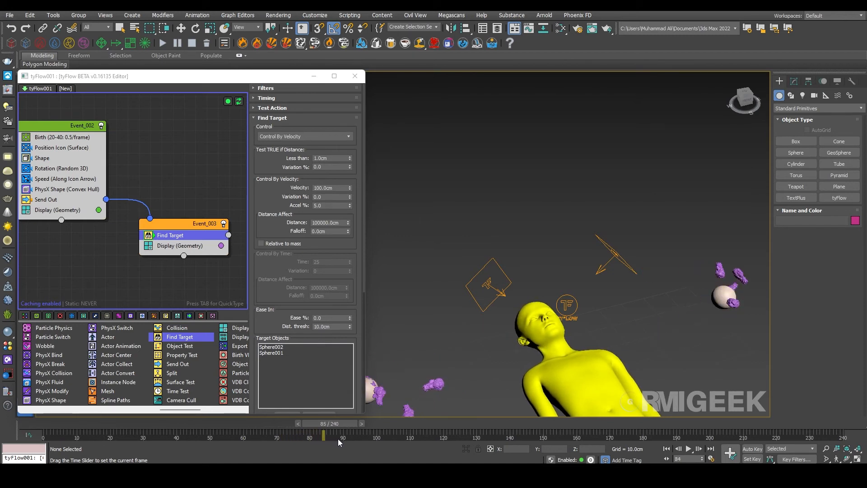
left_click_drag(323, 436, 342, 437)
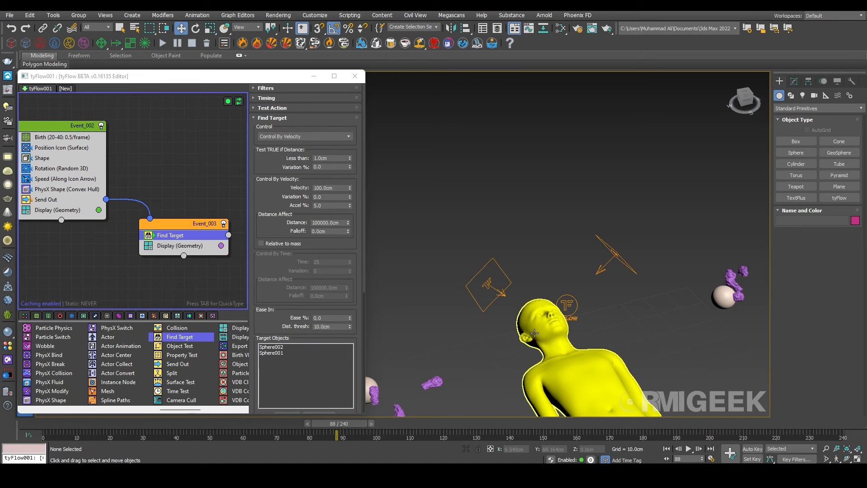
Raise the Find Target velocity to 150 cm and preview the faster particles
triple_click(322, 188)
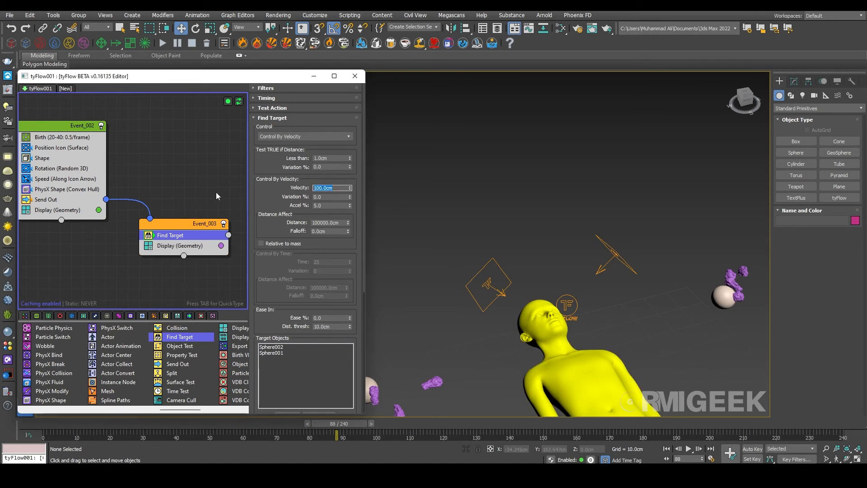
type("150.0cm")
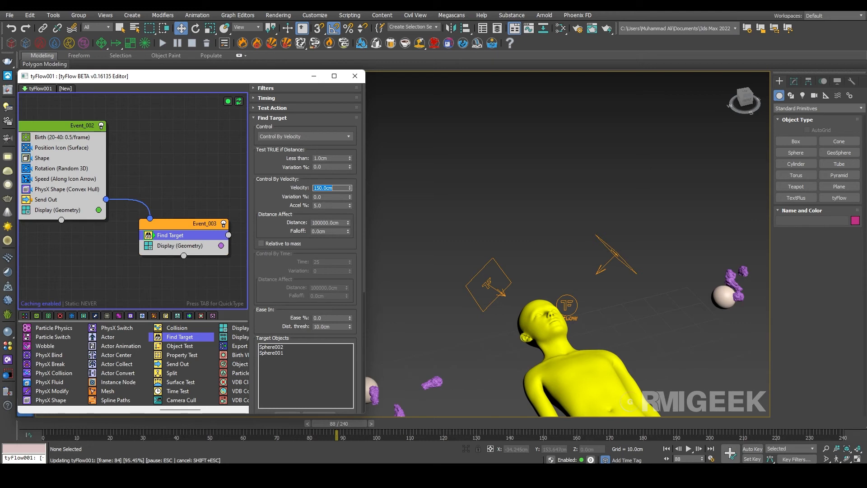
left_click_drag(337, 423, 310, 423)
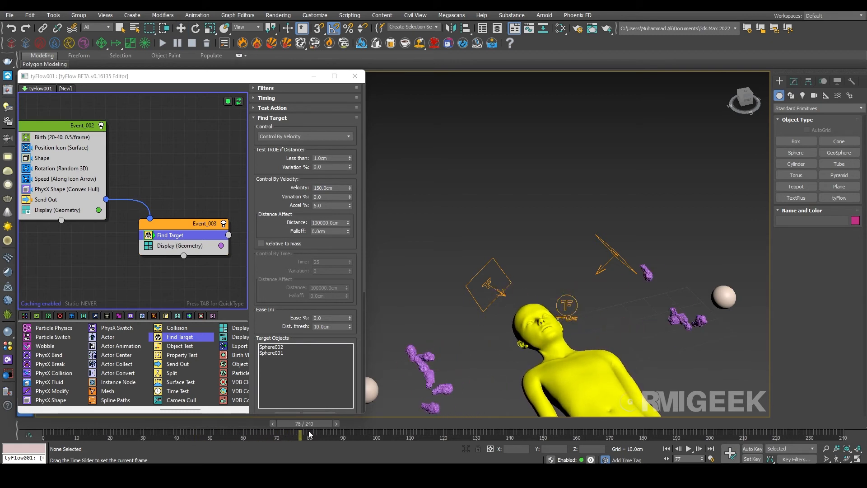
left_click_drag(299, 436, 265, 435)
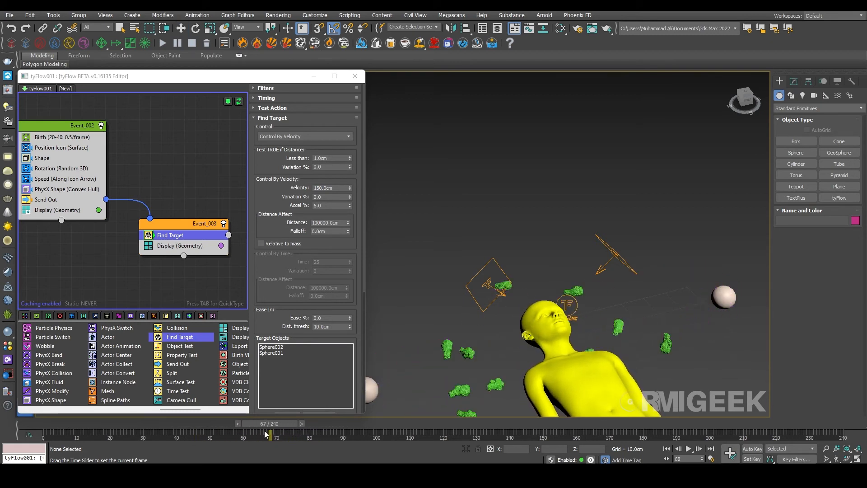
left_click_drag(267, 433, 307, 433)
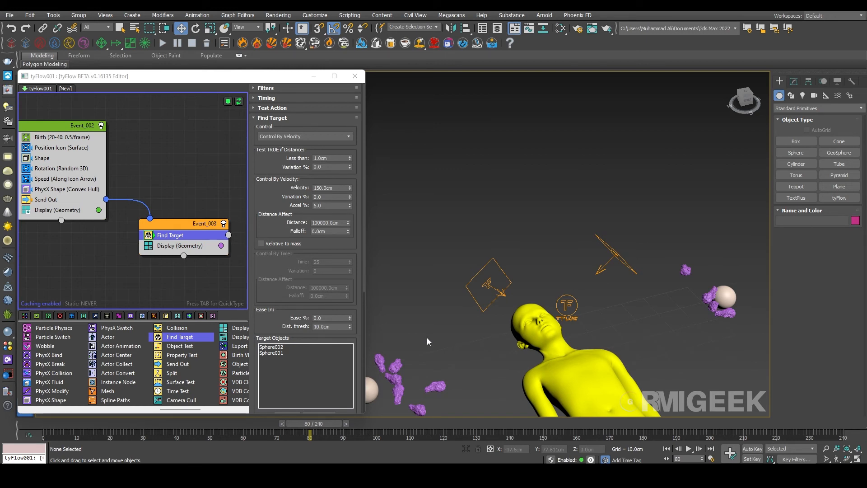
Enable the simulation retimer in tyFlow001's Retimer rollout
left_click(565, 306)
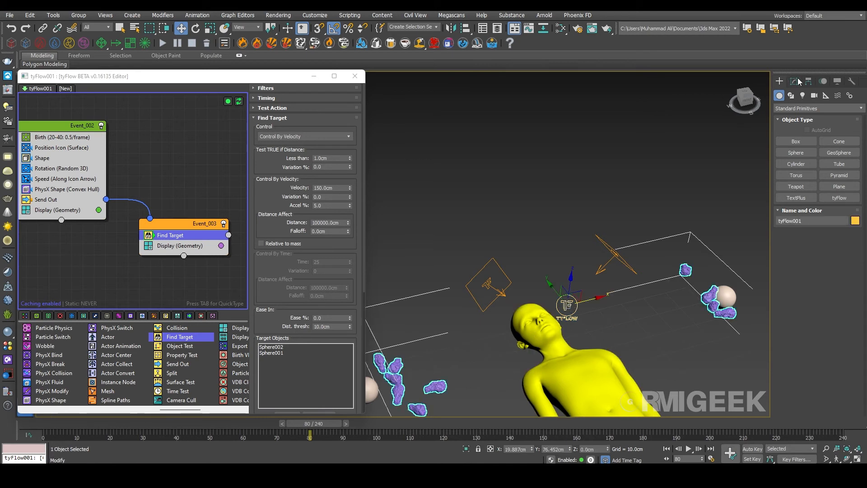
left_click(793, 81)
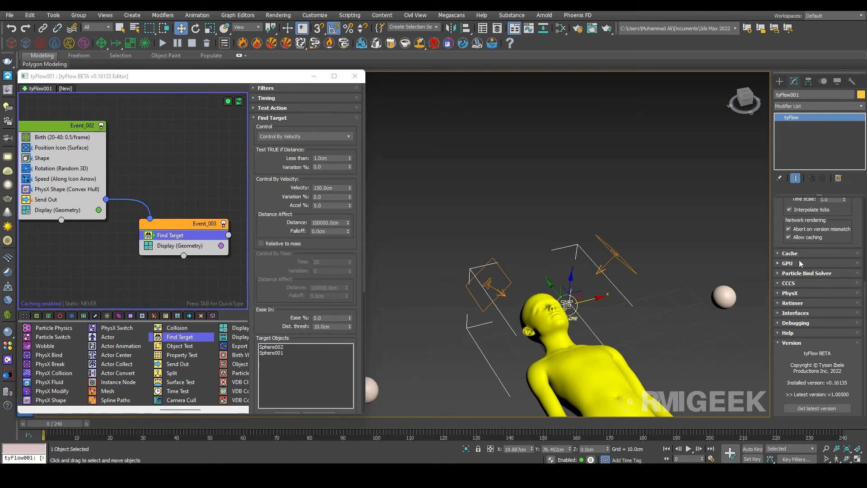
left_click(792, 303)
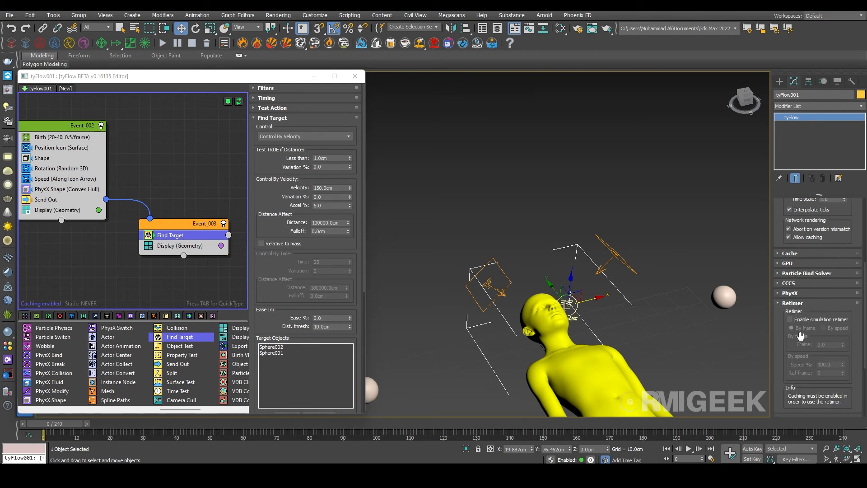
left_click(790, 320)
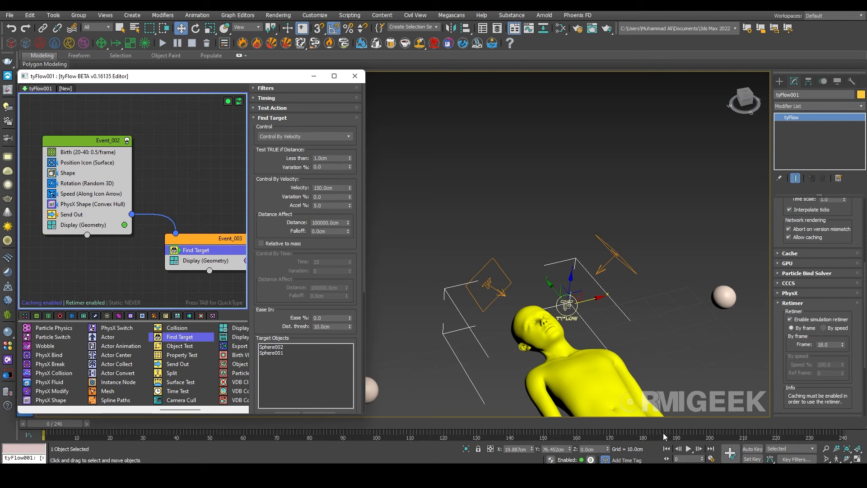
Key the retimer frame value to 70 at frame 200 and play the slow motion
left_click_drag(43, 434, 715, 434)
type("70")
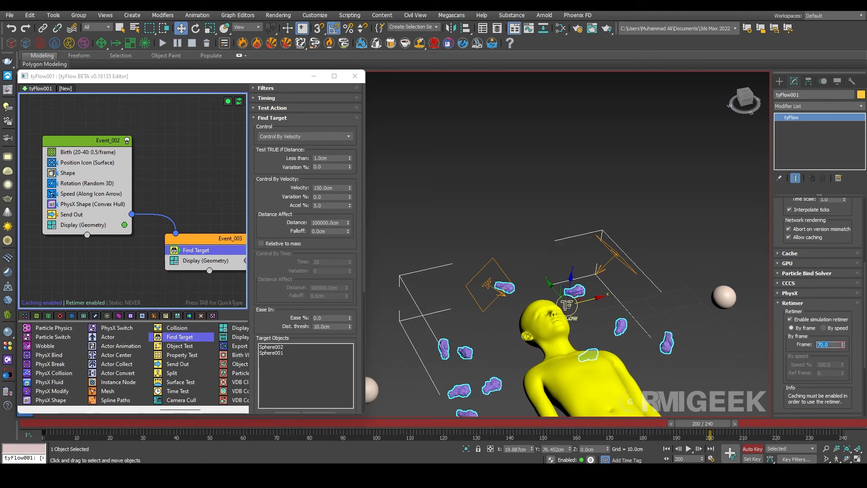
left_click_drag(699, 423, 808, 423)
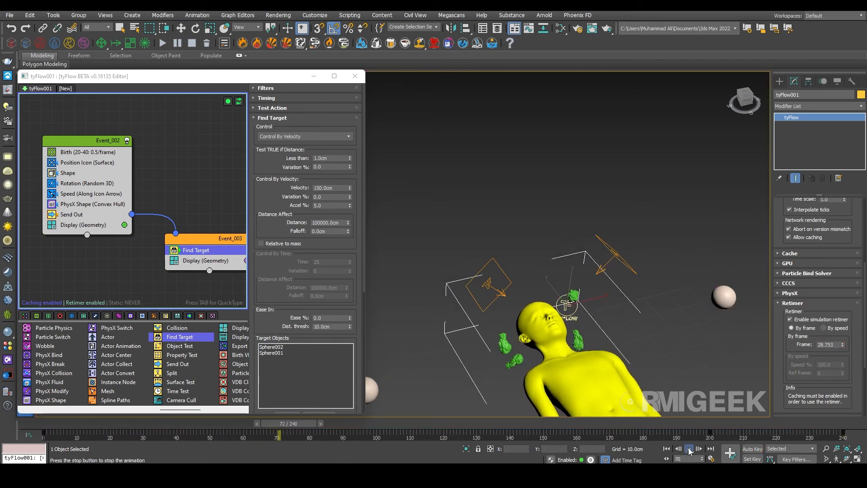
left_click(688, 448)
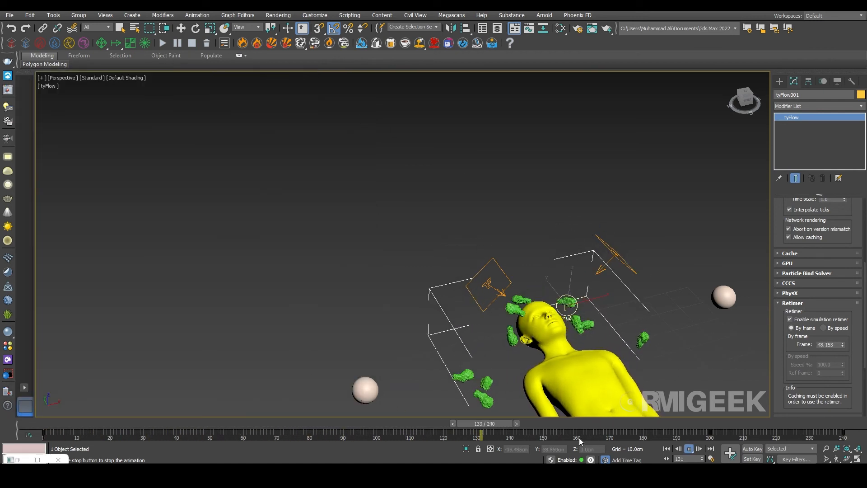
Select a VRayLight to inspect the plane lights surrounding the head
right_click(564, 309)
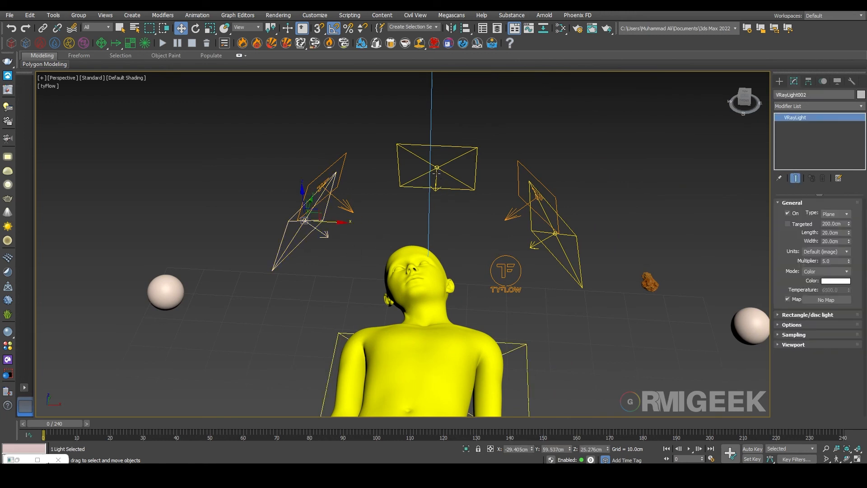
left_click(554, 232)
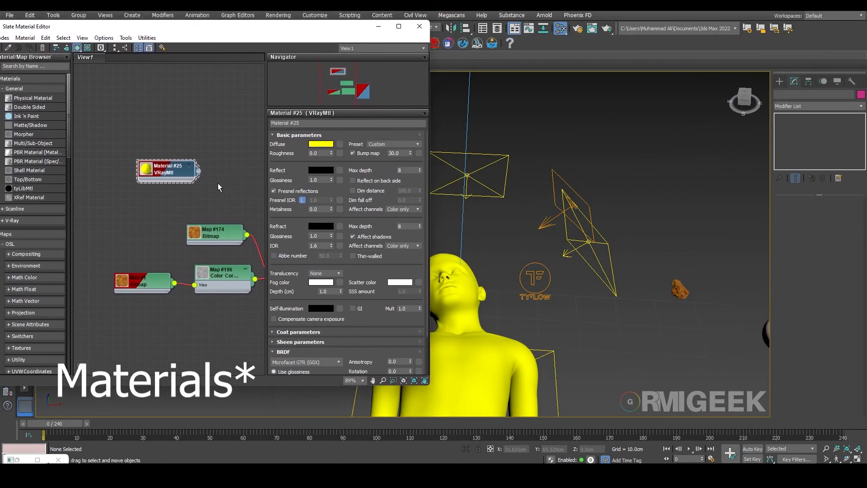
Check the hot_wings reflection colour, then scrub to see textured chicken wings
left_click(321, 170)
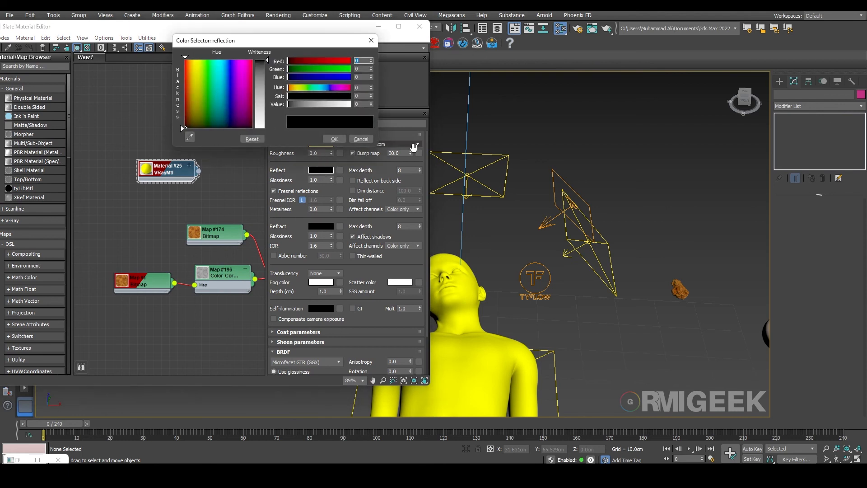
left_click(360, 139)
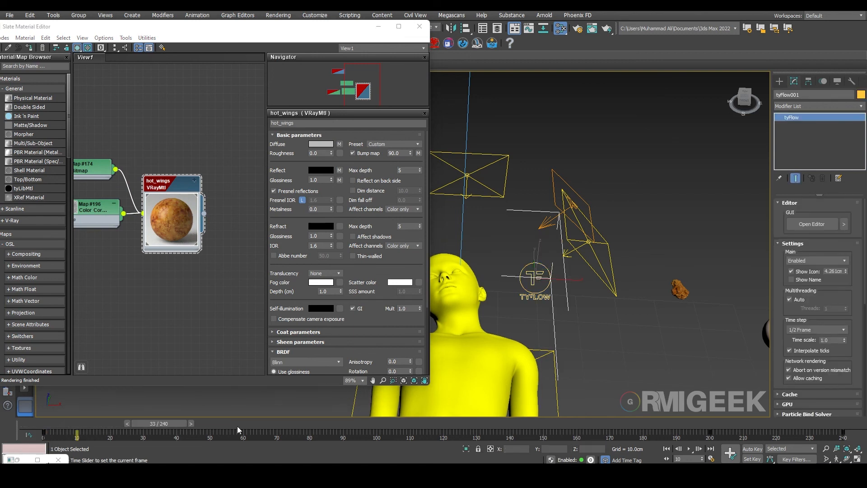
left_click_drag(77, 433, 360, 434)
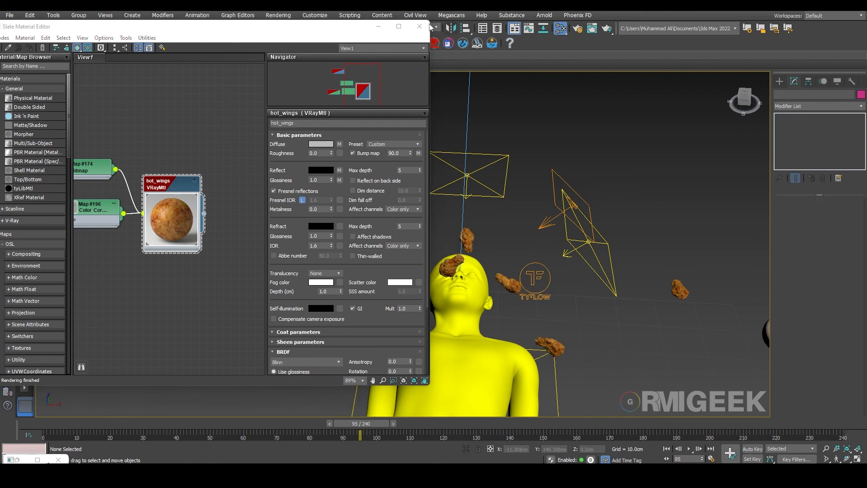
left_click(419, 27)
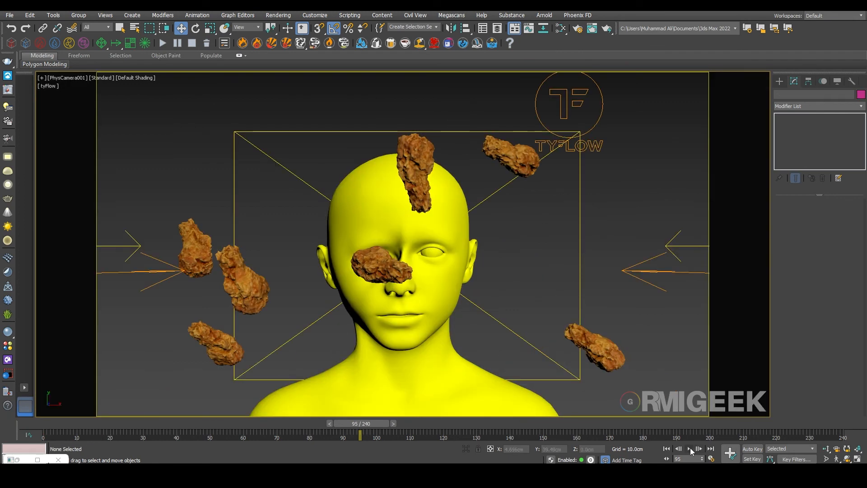
Play the retimed animation through PhysCamera001, stop it, and scrub to about frame 123
left_click(688, 449)
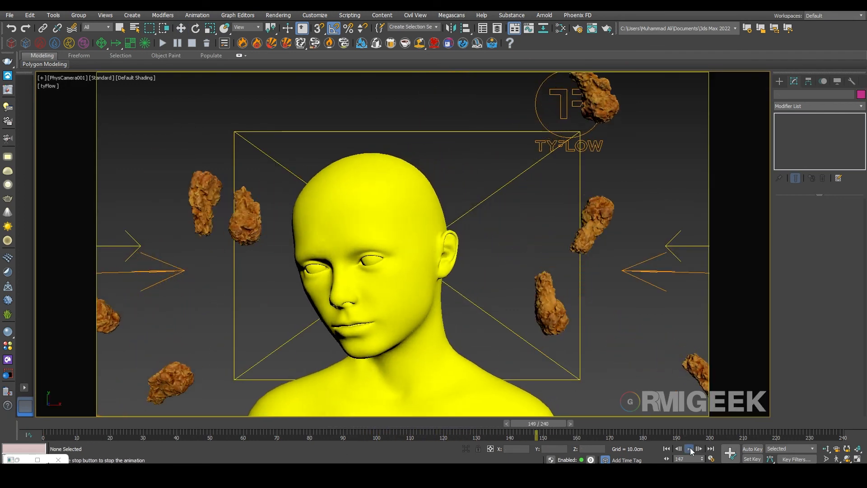
left_click(691, 448)
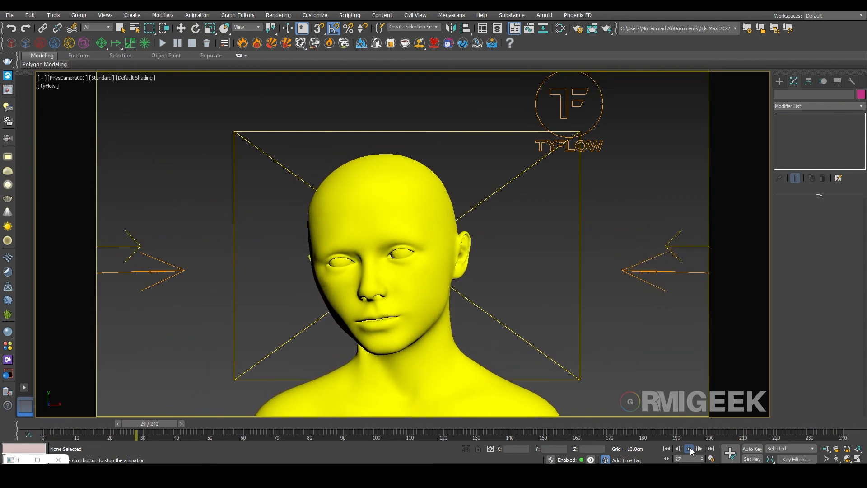
left_click(689, 449)
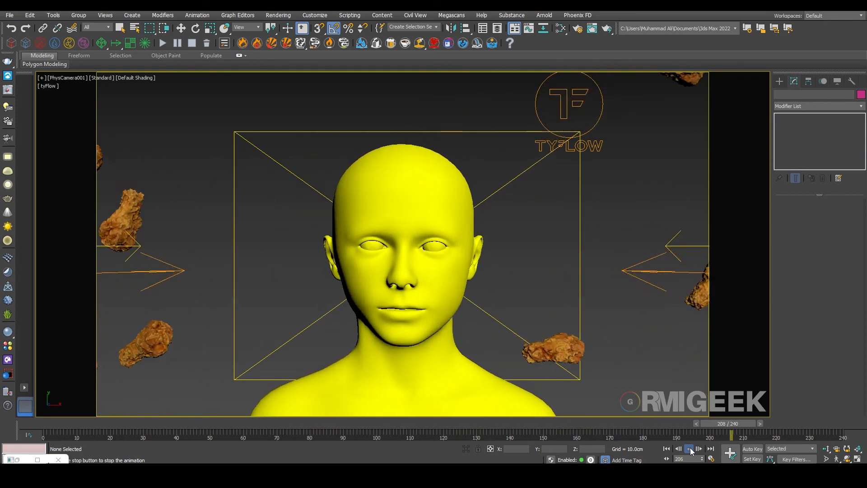
left_click(690, 449)
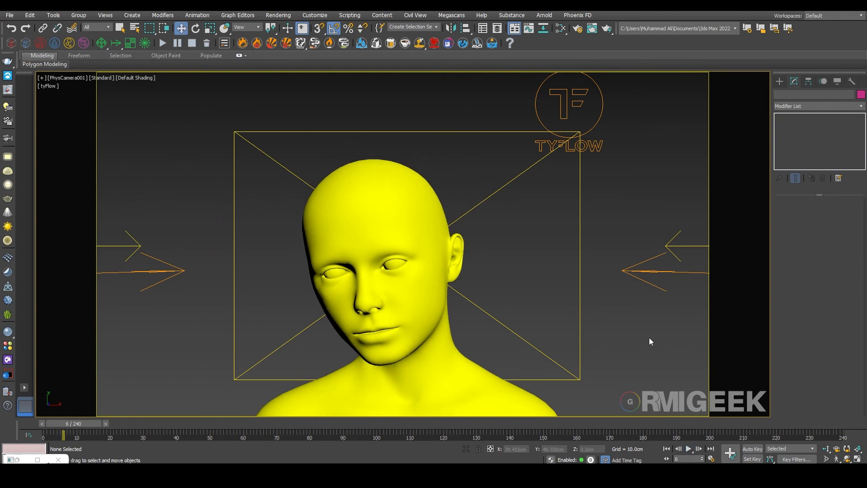
left_click_drag(64, 435, 463, 436)
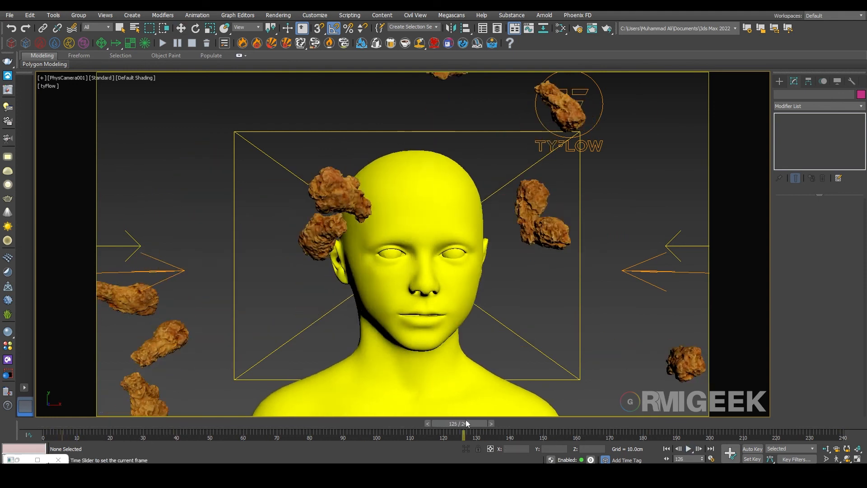
left_click_drag(464, 436, 453, 436)
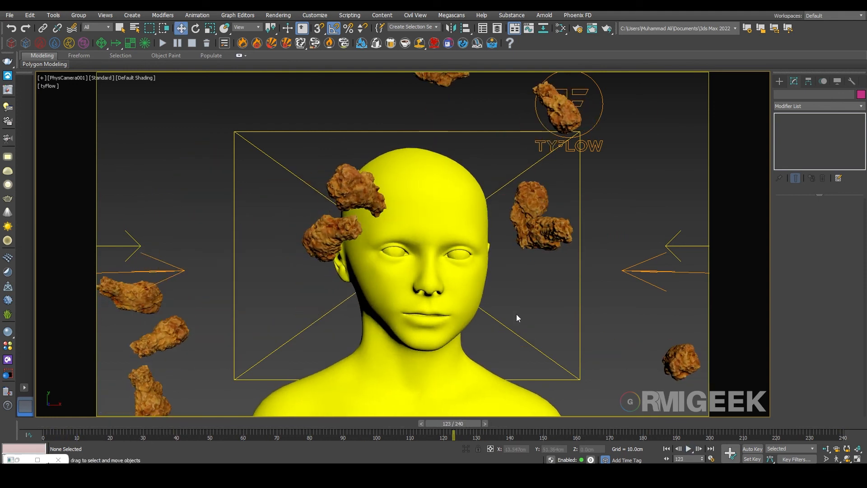